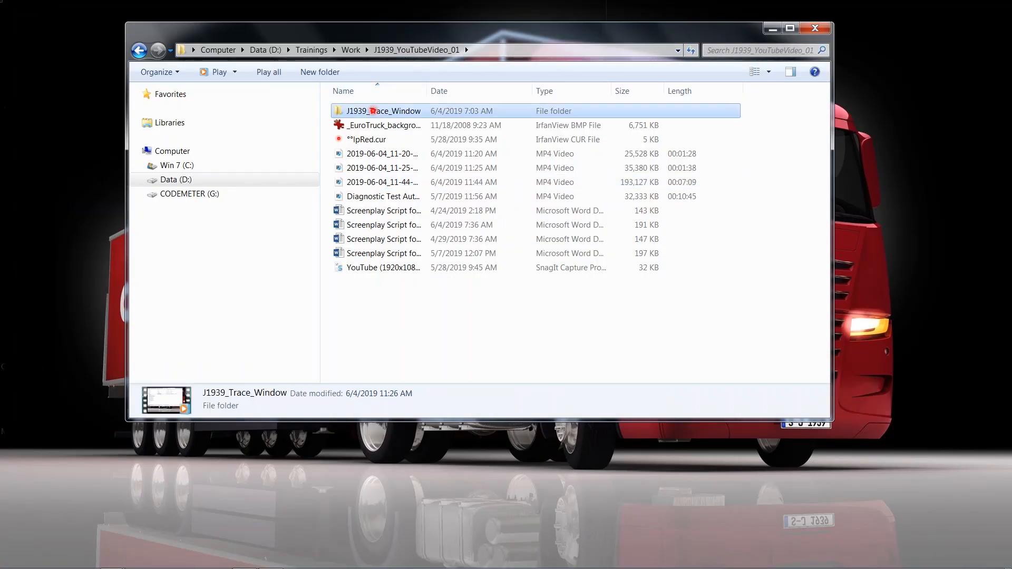
Open the J1939_Trace_Window folder to reveal TraceWindow.cfg
double_click(382, 110)
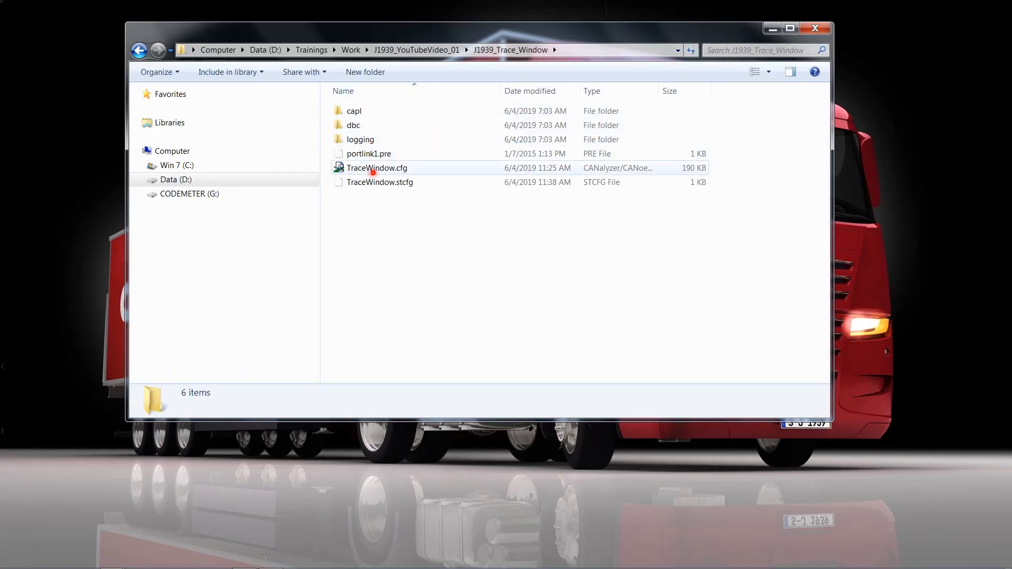
mouse_move(374, 168)
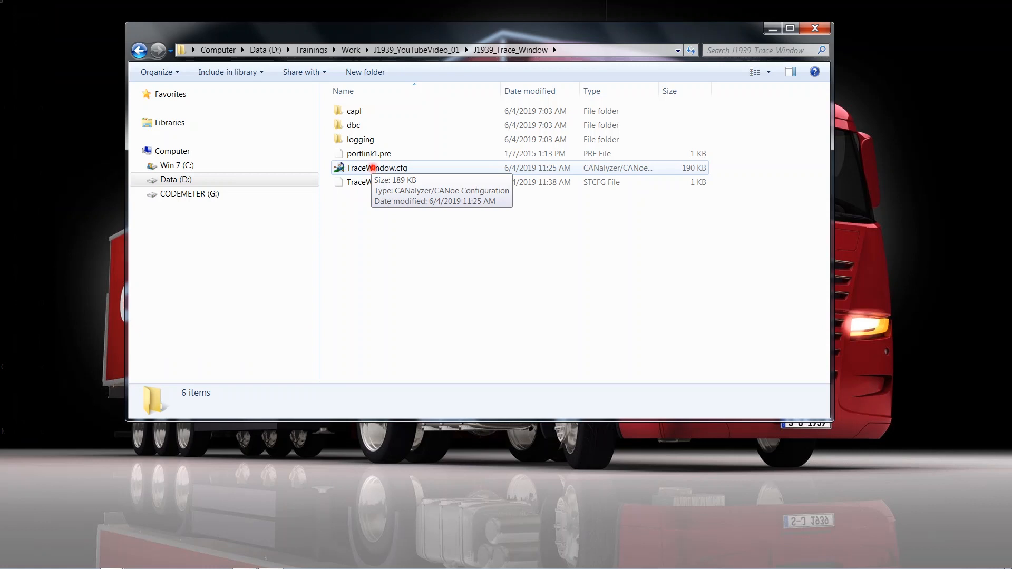
Launch TraceWindow.cfg, accept the disclaimer and confirm the CAN/J1939 licensing options
double_click(380, 167)
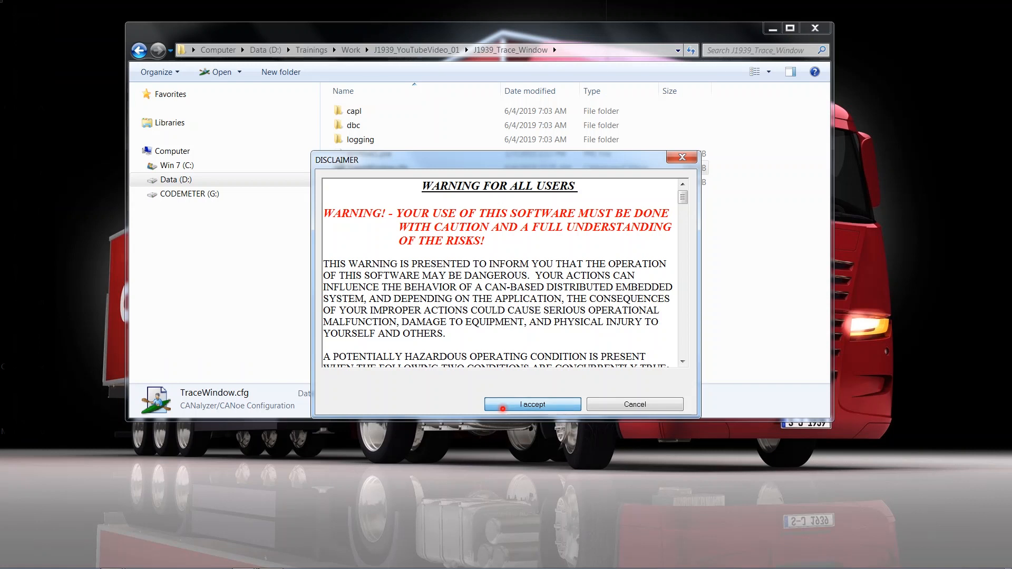
click(532, 404)
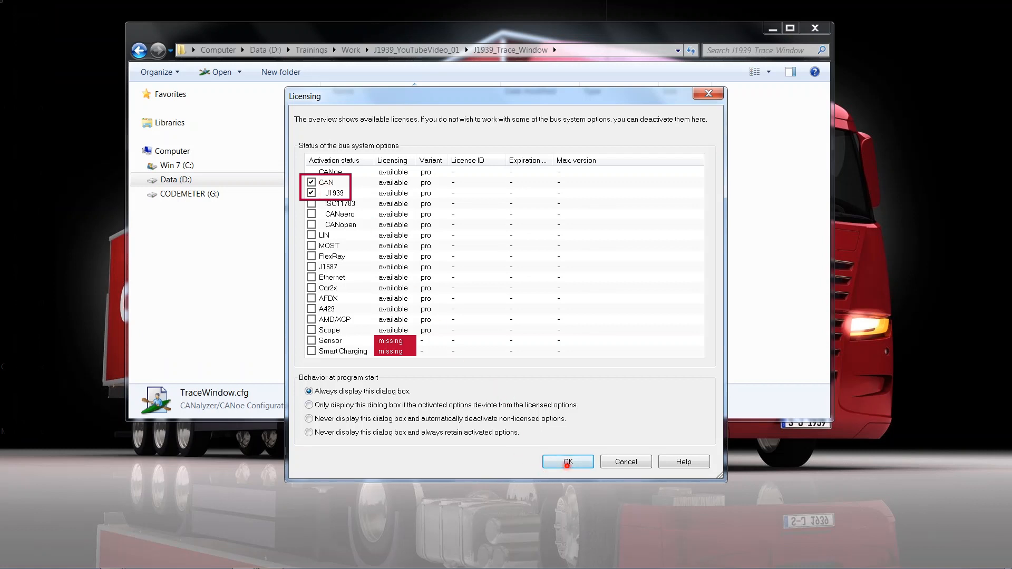
click(567, 461)
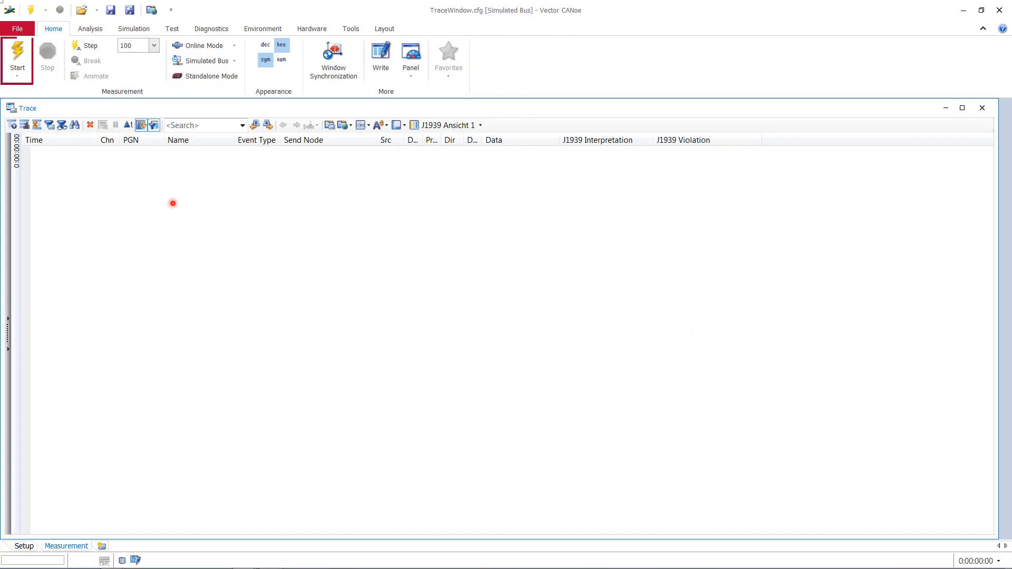
mouse_move(18, 57)
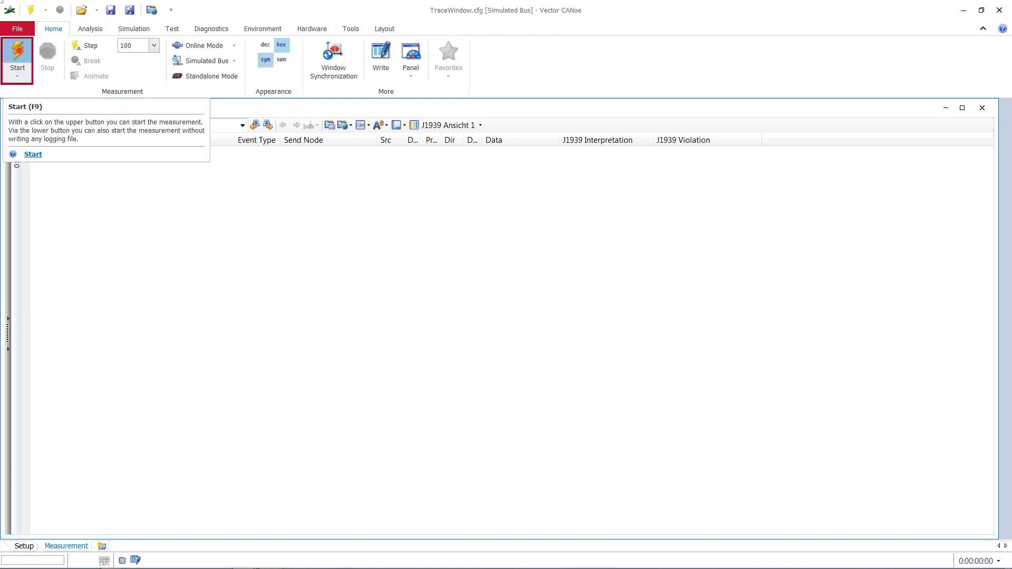
Start the simulated measurement briefly, then stop it to fill the trace
click(17, 55)
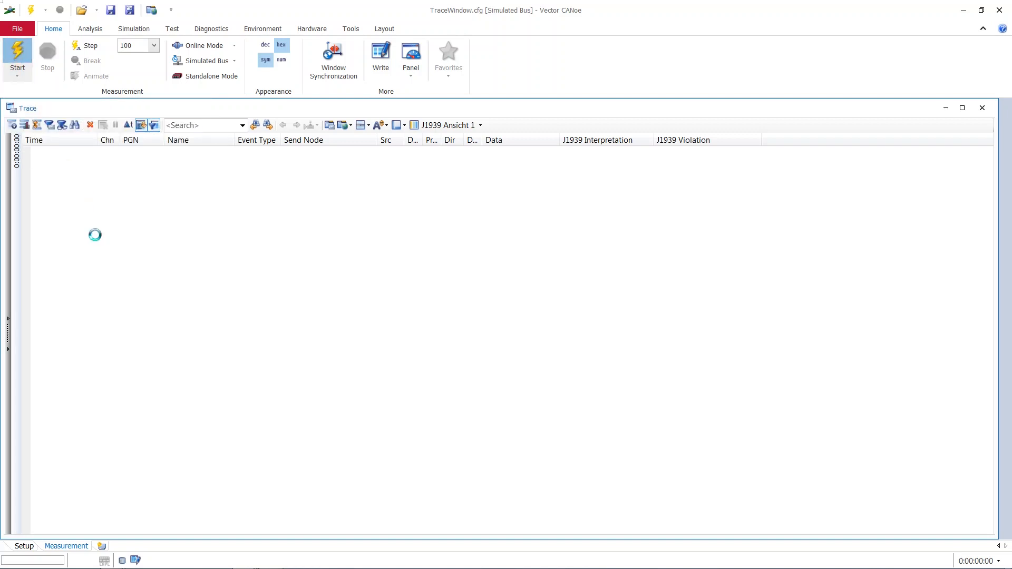
click(17, 55)
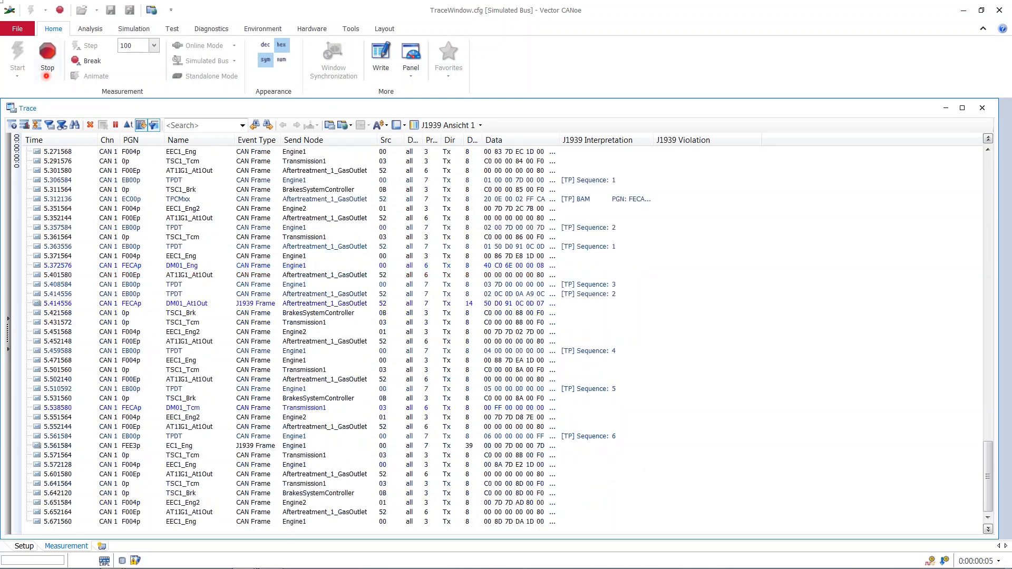
click(17, 58)
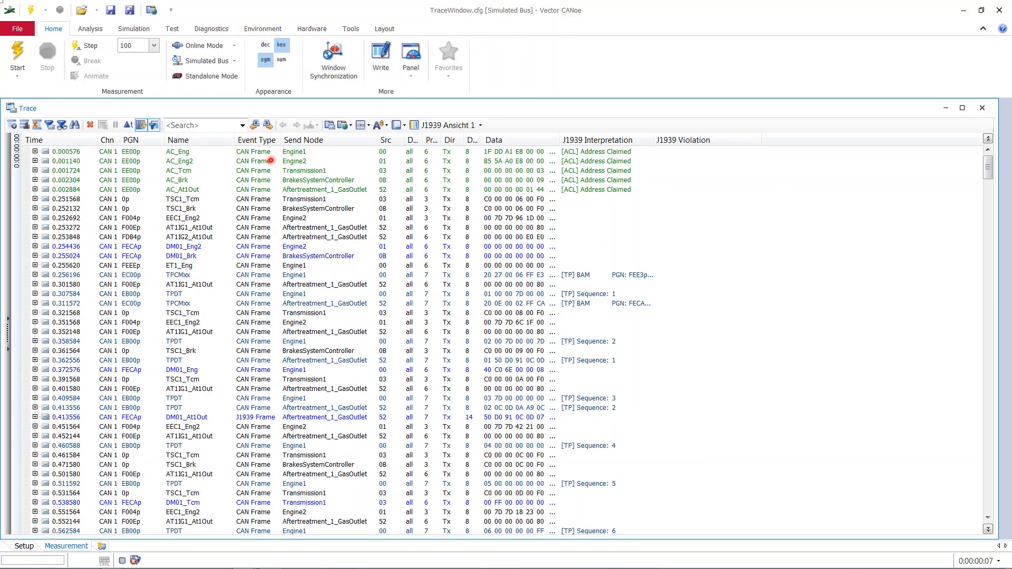
mouse_move(262, 212)
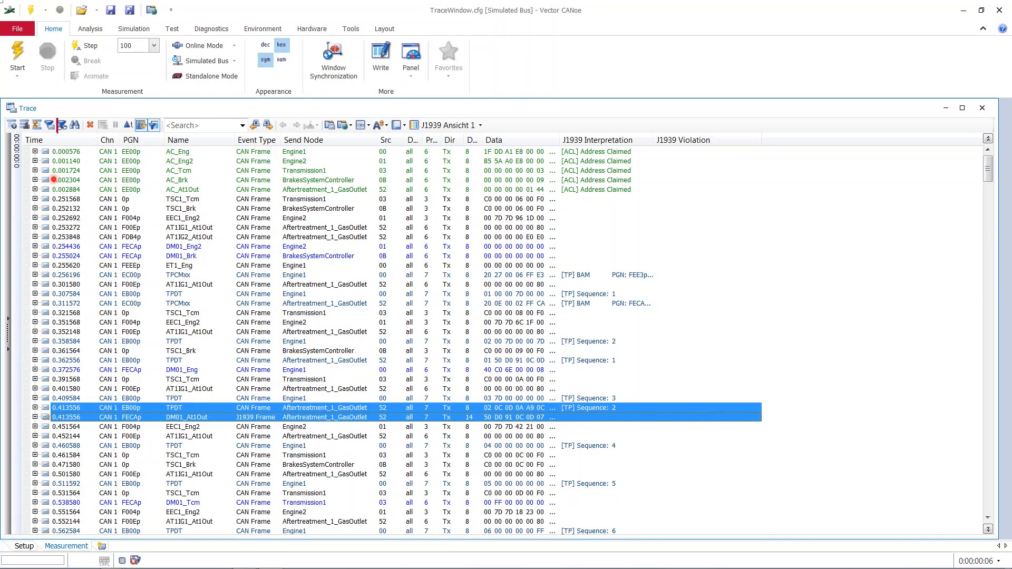
mouse_move(49, 124)
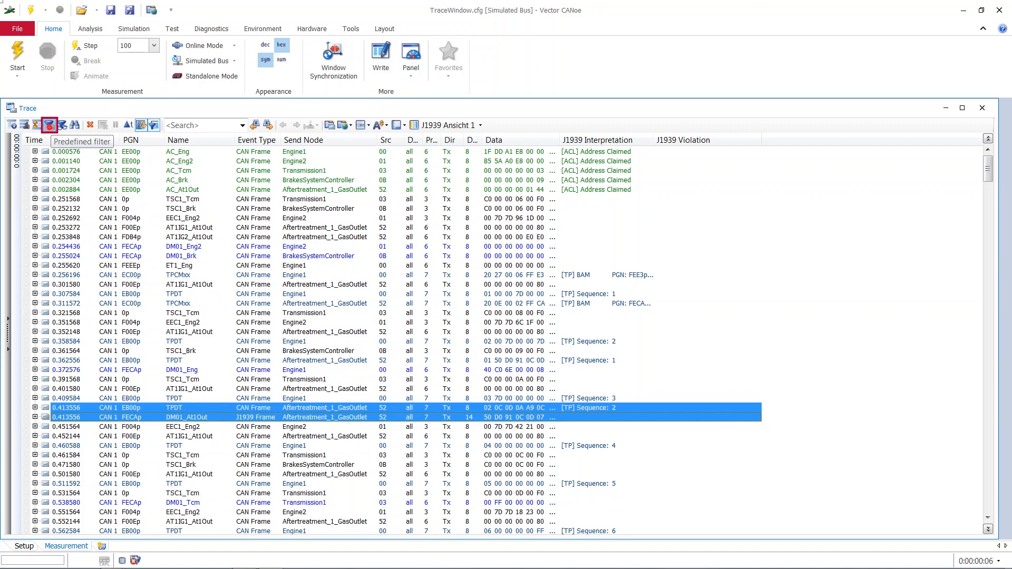
Show the predefined filter pane beside the trace
click(48, 126)
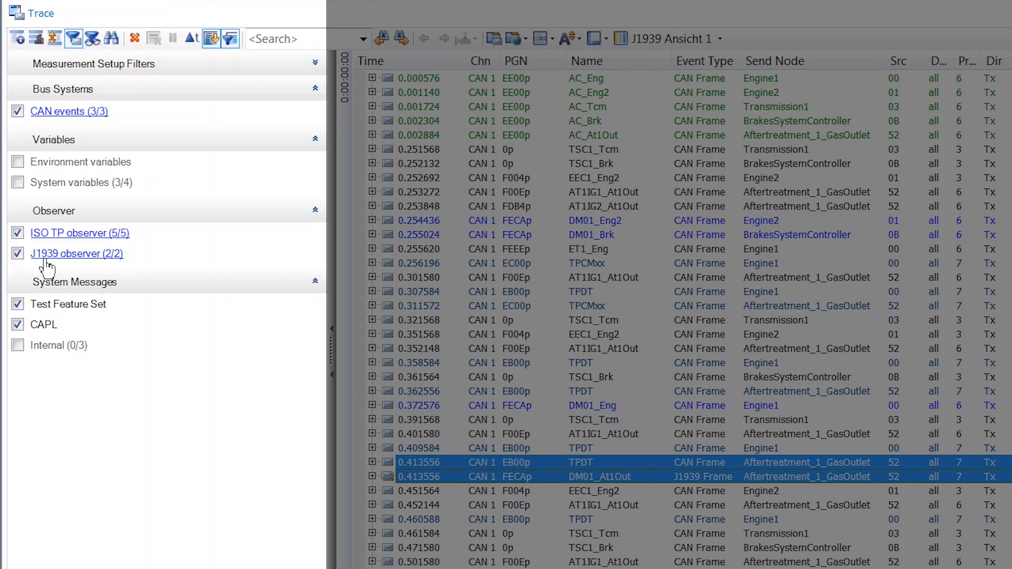
mouse_move(51, 266)
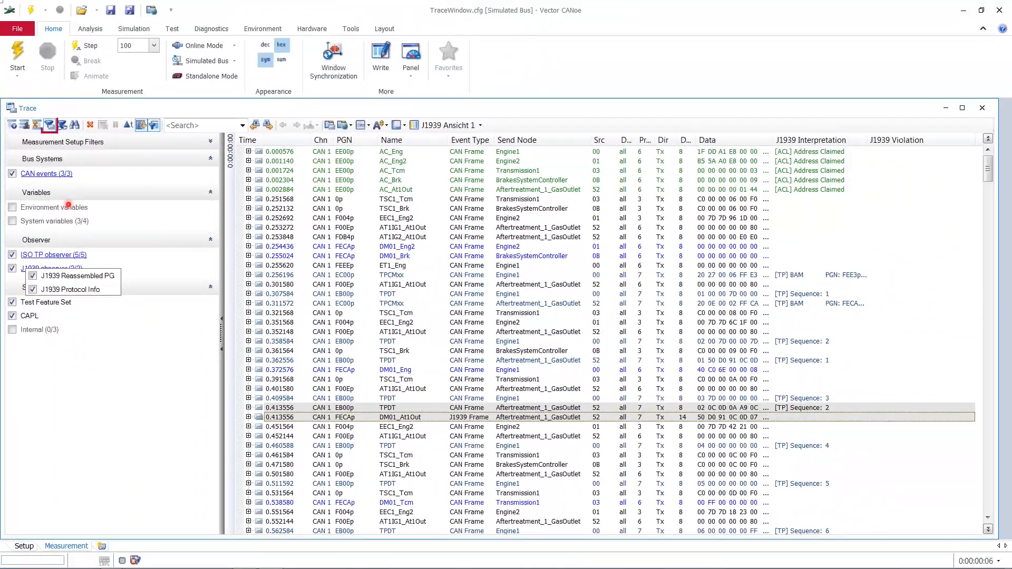
Hide the predefined filter pane to restore the full trace view
click(49, 125)
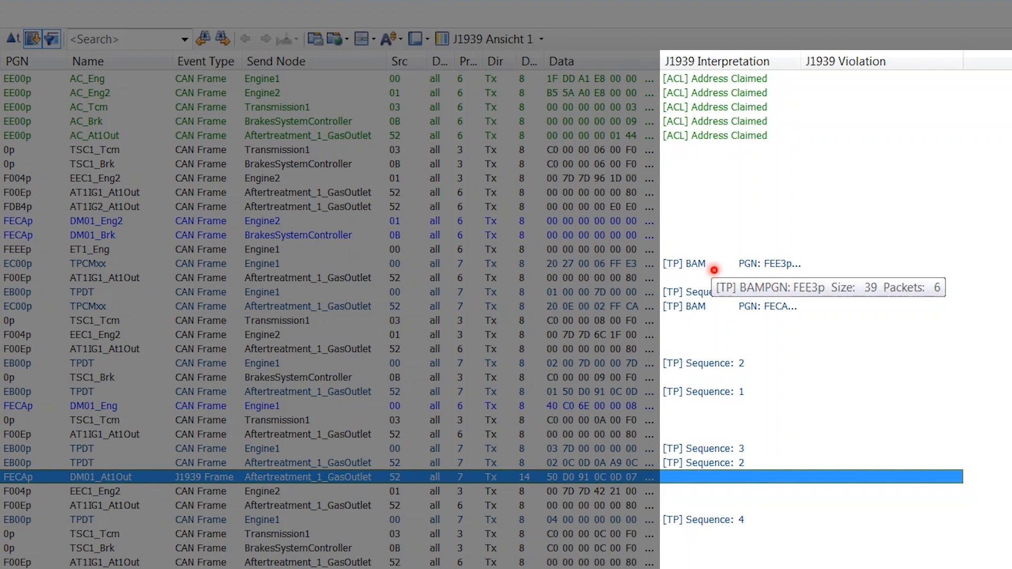
mouse_move(707, 321)
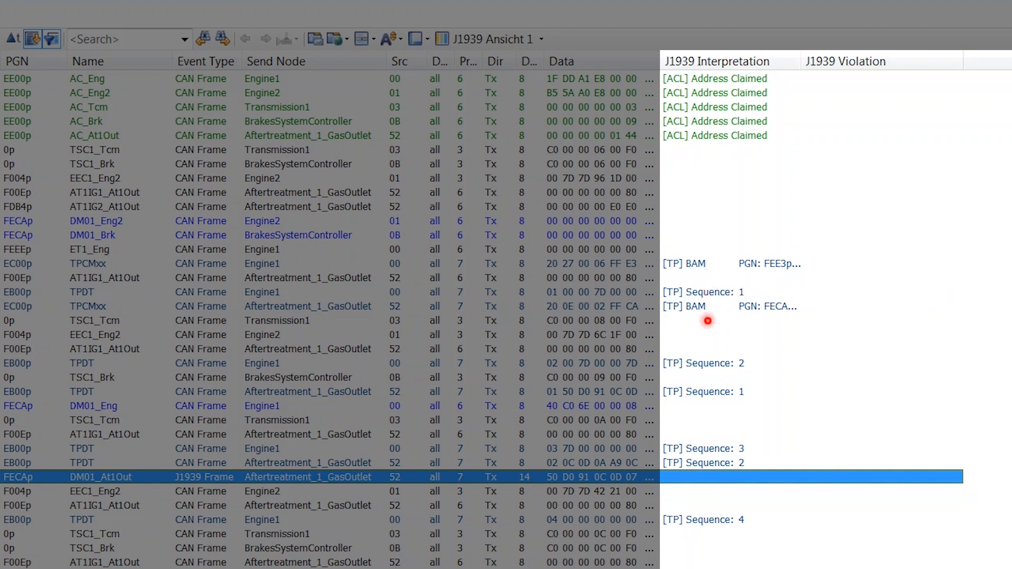
mouse_move(685, 388)
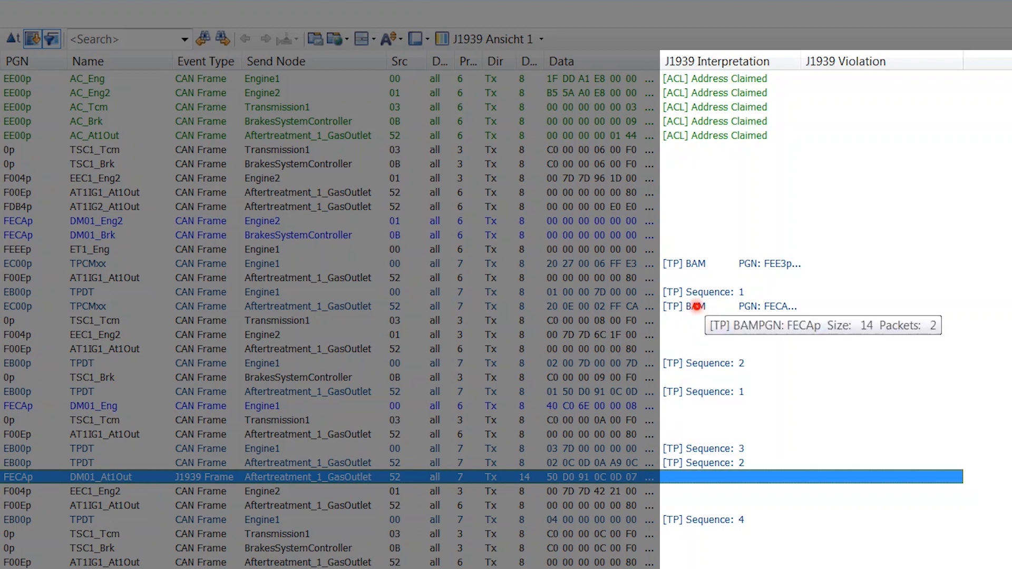
mouse_move(708, 370)
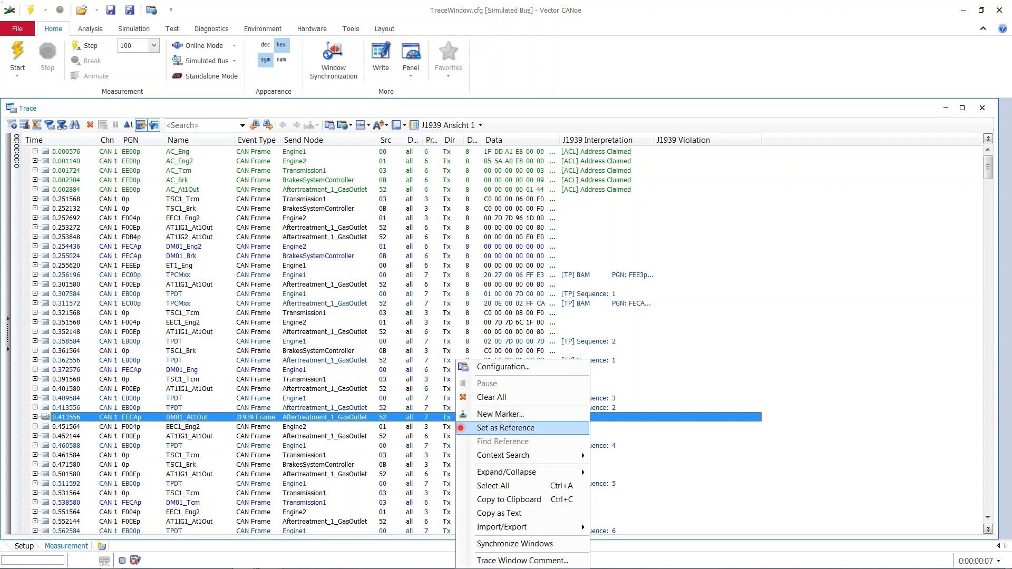
mouse_move(494, 454)
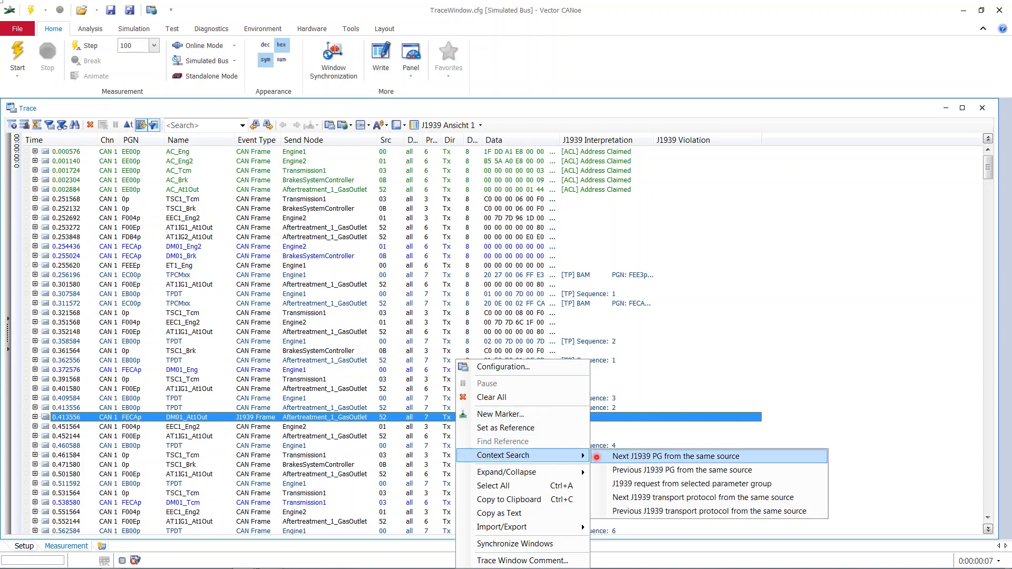
mouse_move(710, 511)
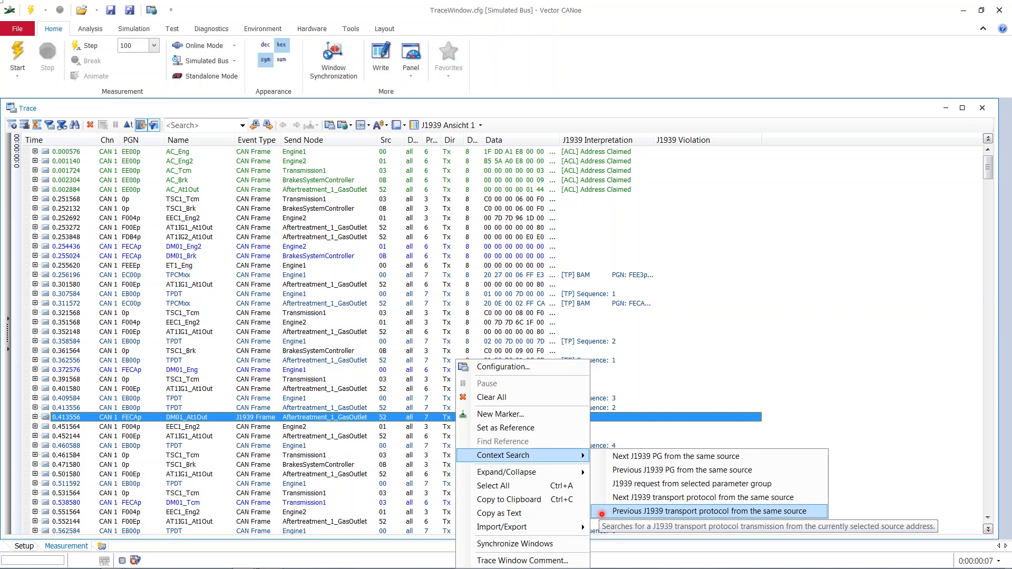
Search for the previous J1939 transport protocol message from DM01_At1Out's source
click(708, 511)
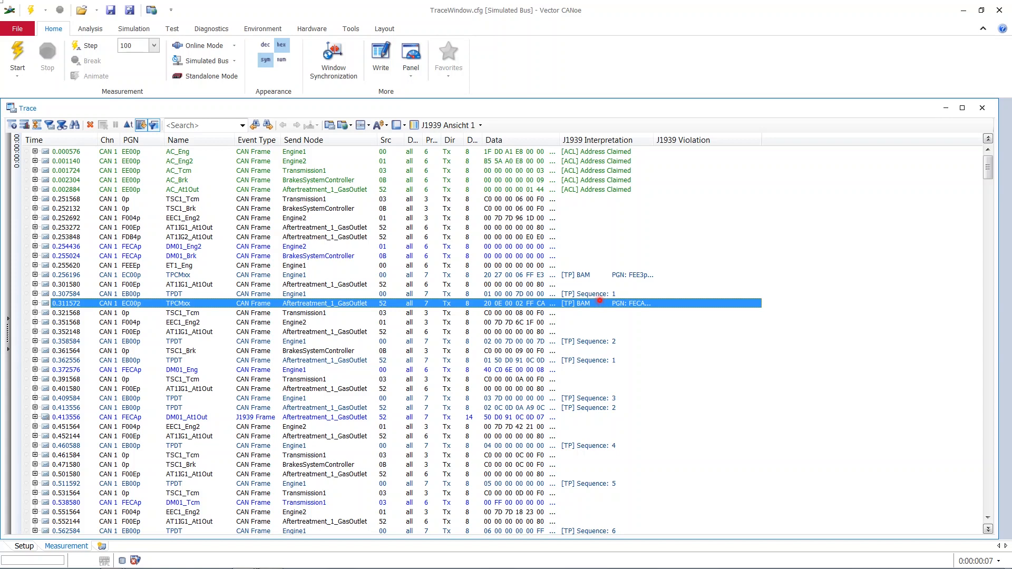
mouse_move(597, 305)
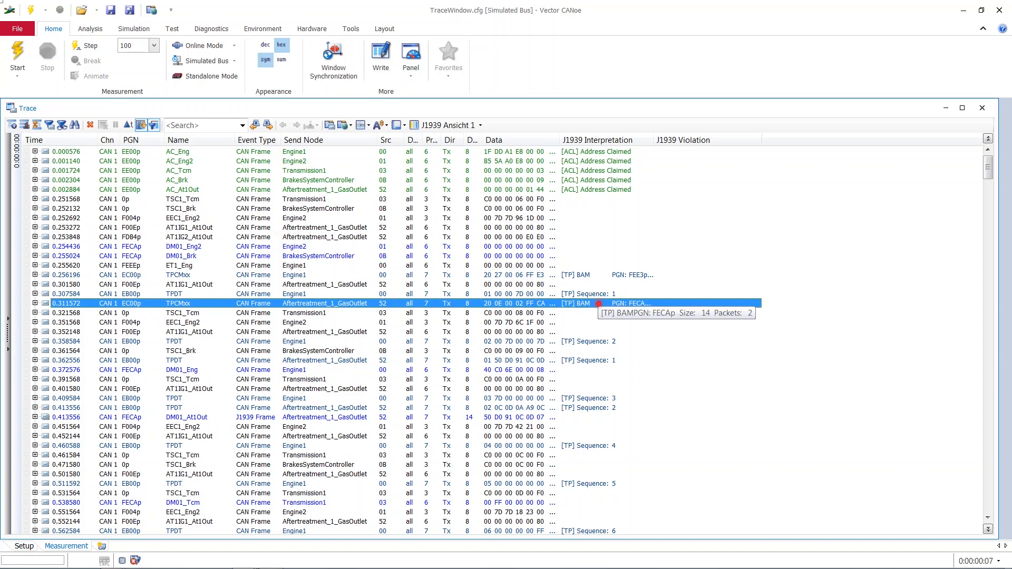
Use Context Search on TPCMxx to jump to its transfer's end at 0.413556 s
right_click(597, 304)
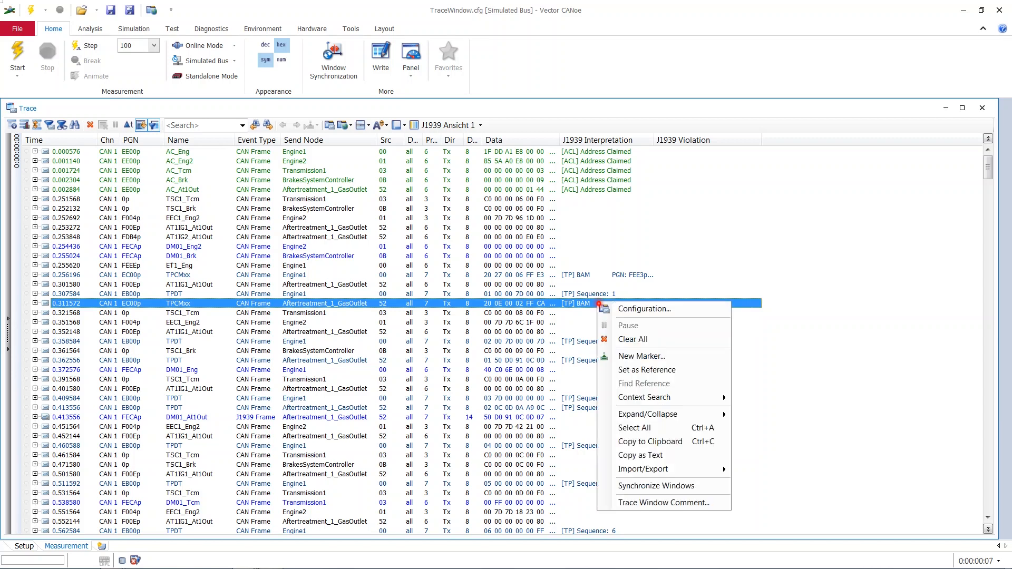
mouse_move(644, 397)
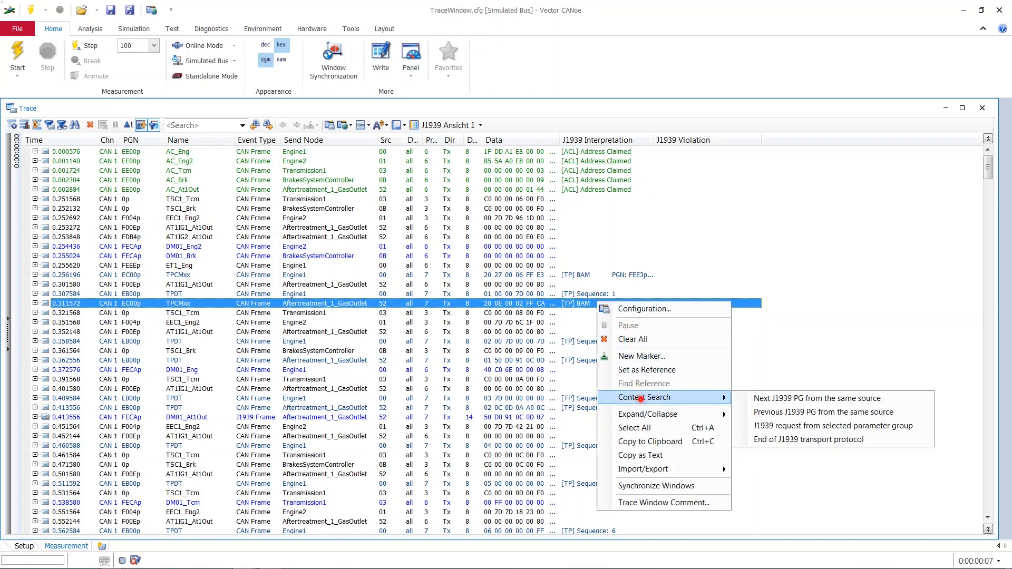
mouse_move(806, 439)
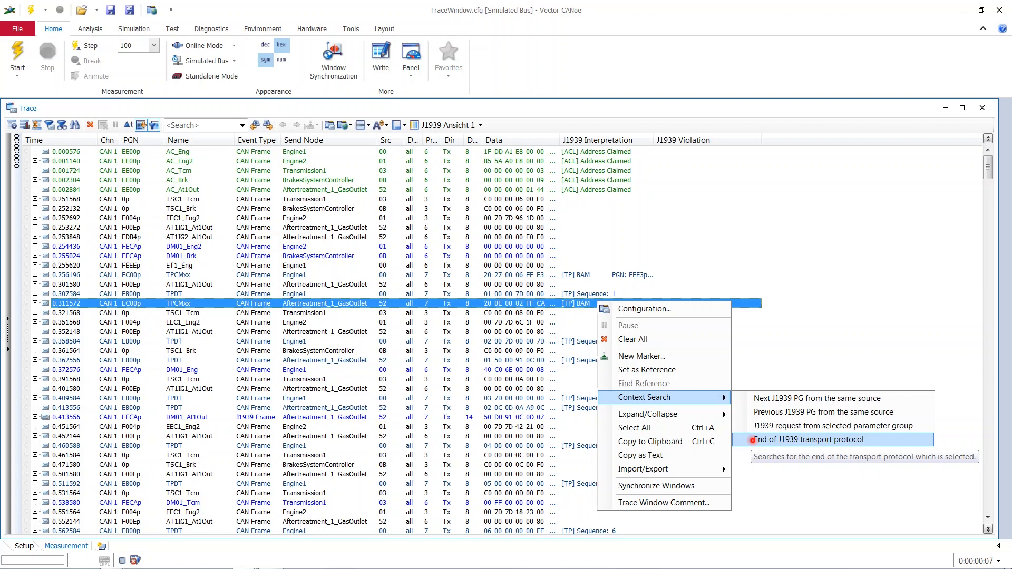
click(801, 440)
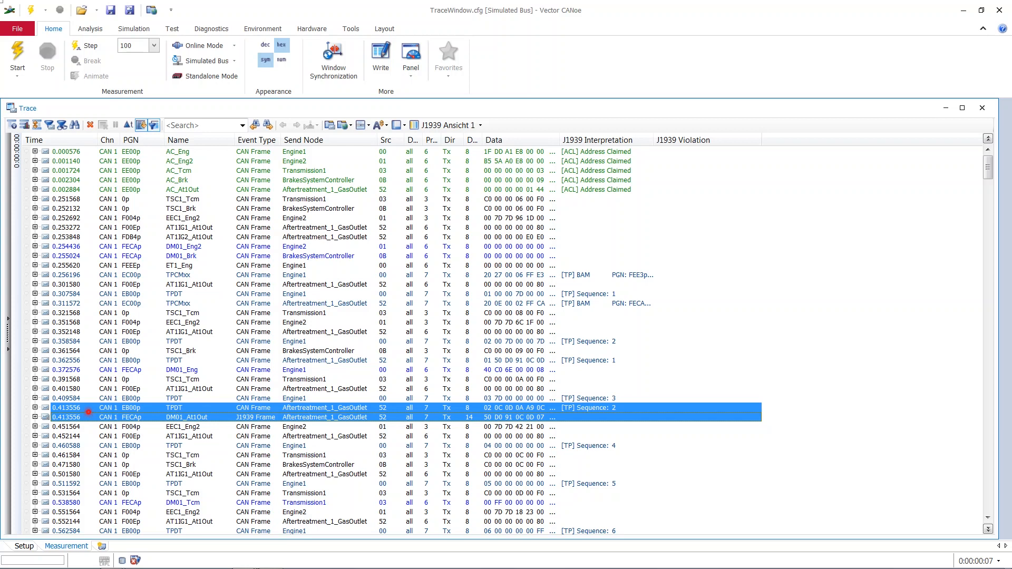
mouse_move(547, 304)
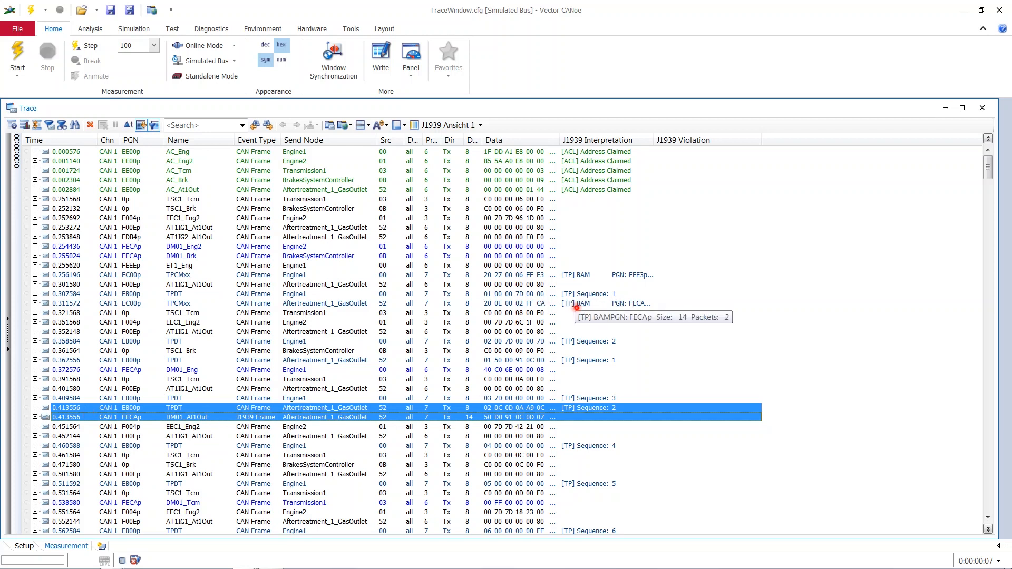
mouse_move(587, 341)
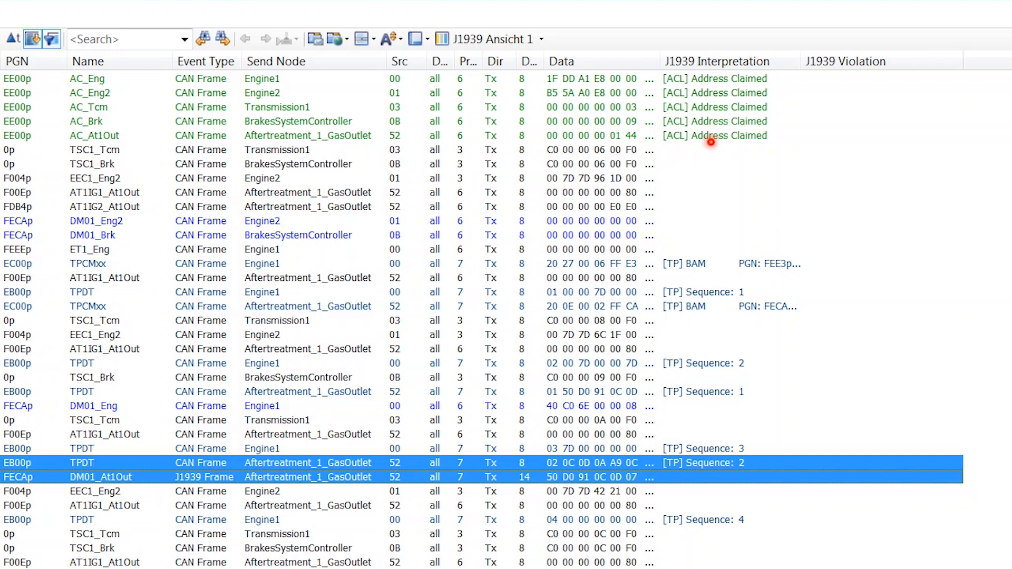
mouse_move(280, 115)
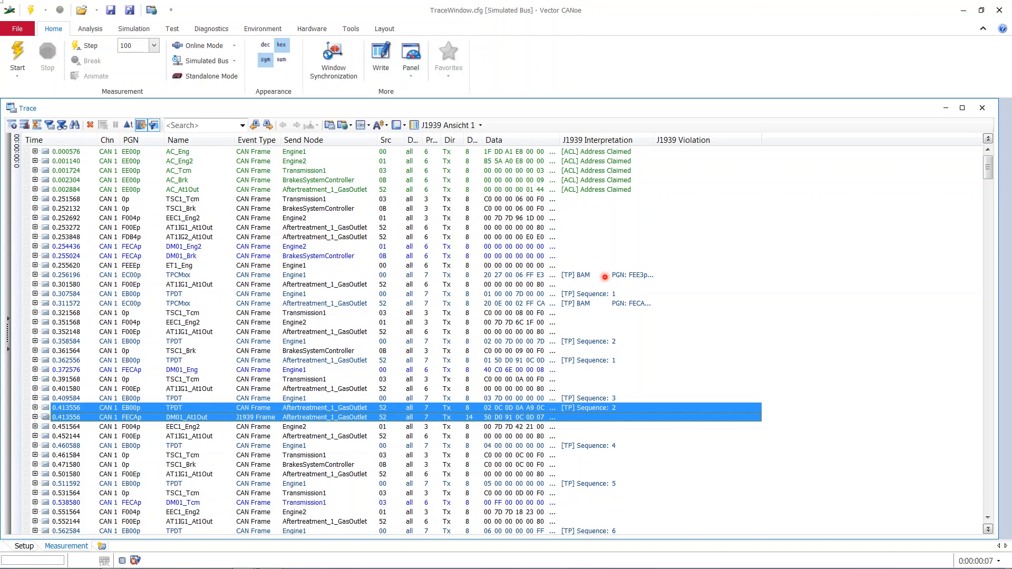
mouse_move(758, 322)
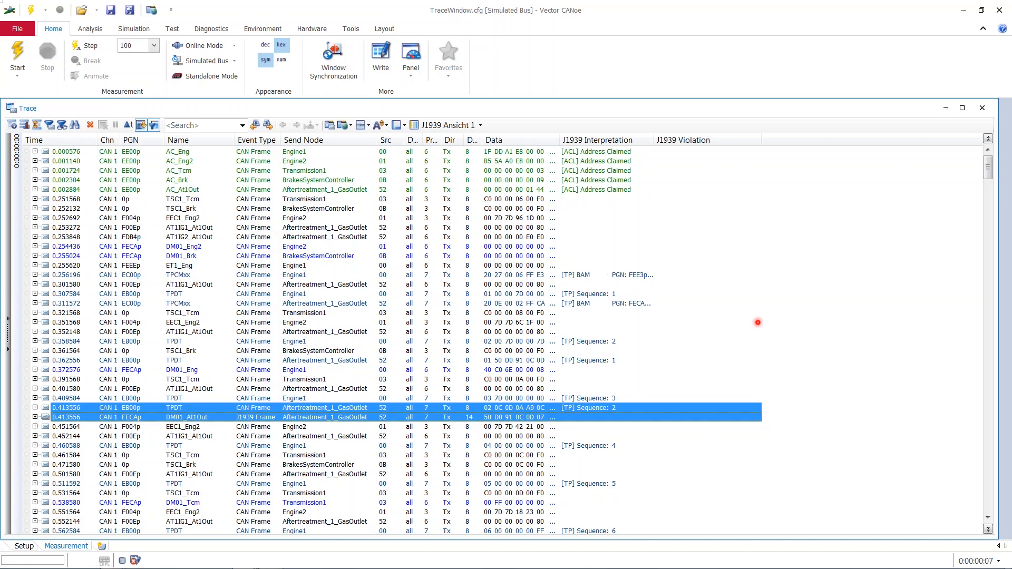
Scroll the trace to the TP BAM/TPDT sequence ending in DM01_At1Out
scroll(down, 3)
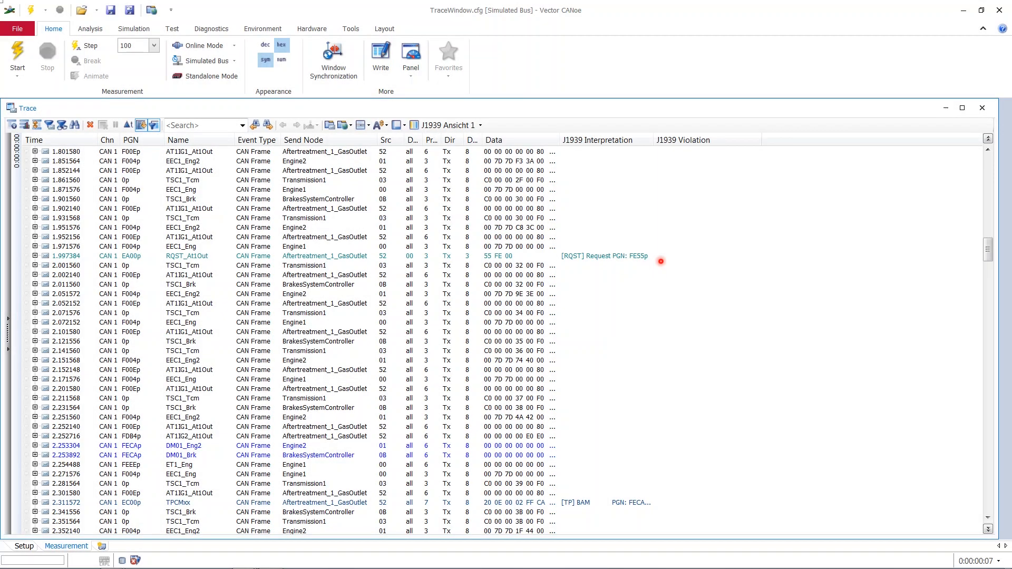
scroll(down, 3)
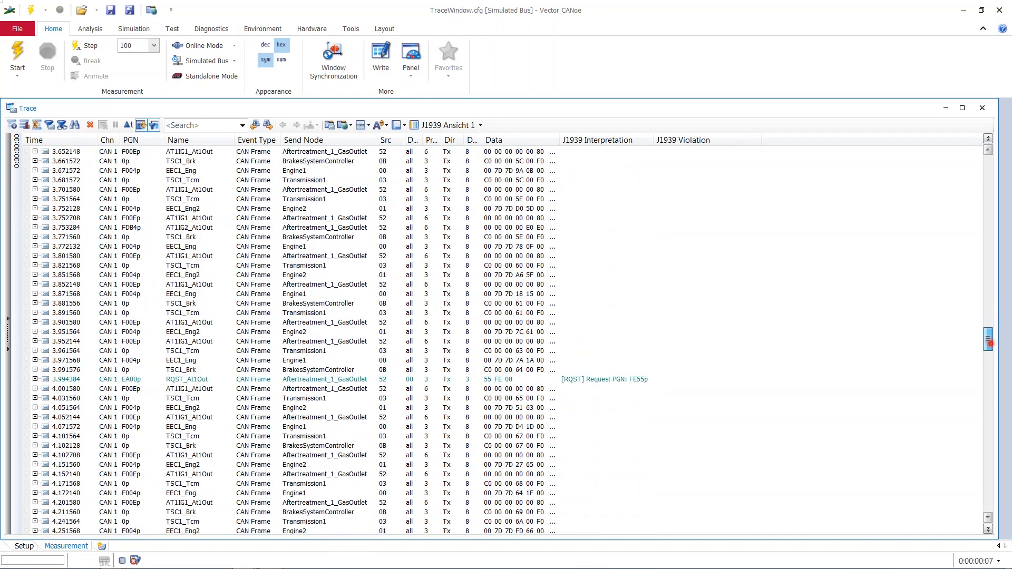
scroll(down, 3)
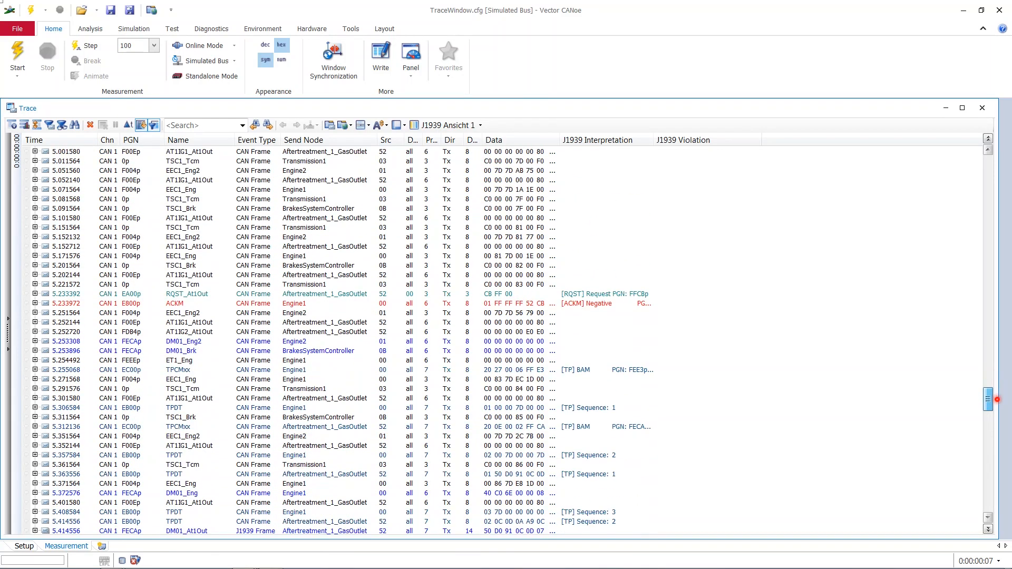
mouse_move(523, 291)
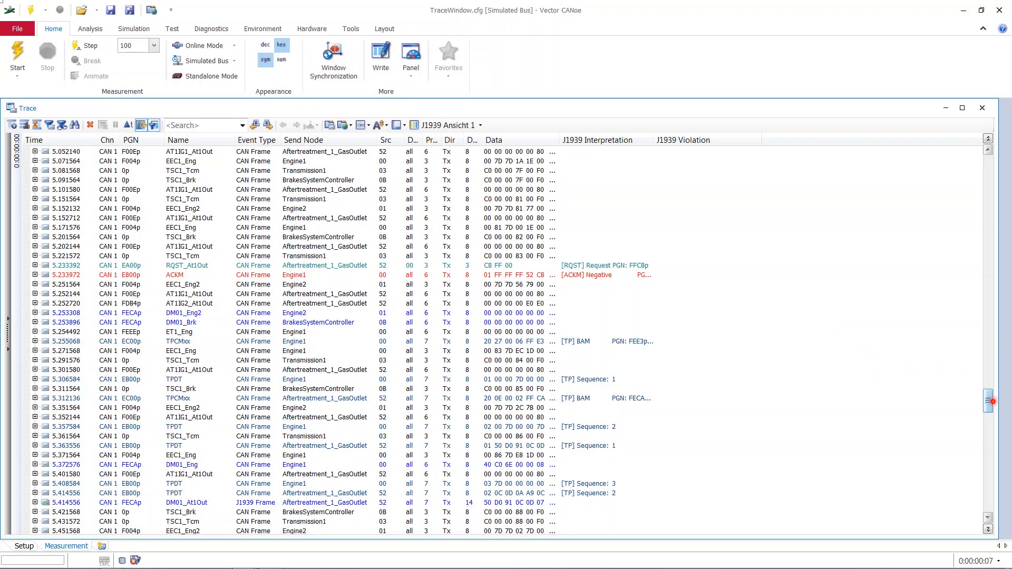
scroll(down, 3)
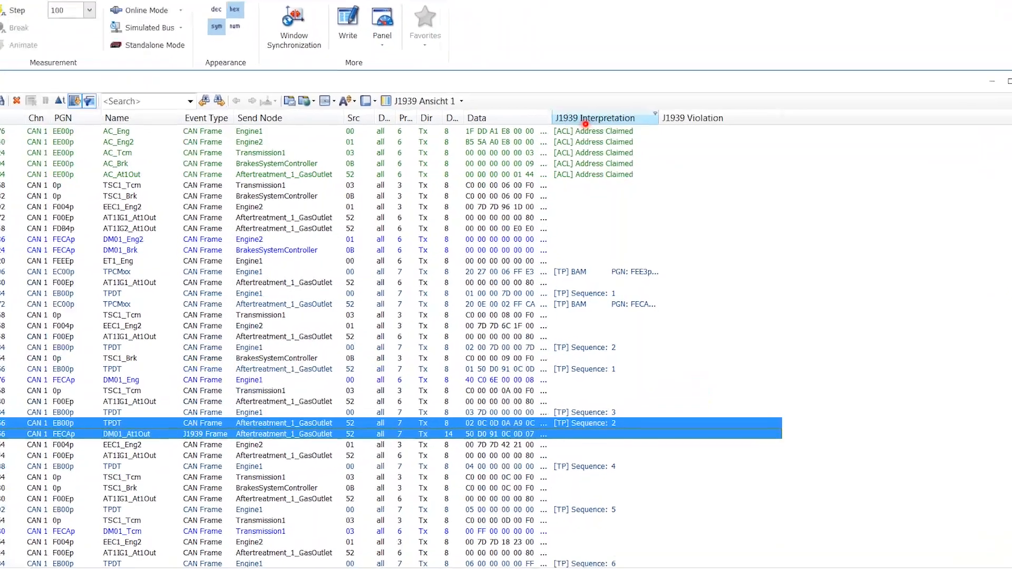
Drag J1939 Sequence Diagram from the Field Chooser into the header and widen it
right_click(595, 118)
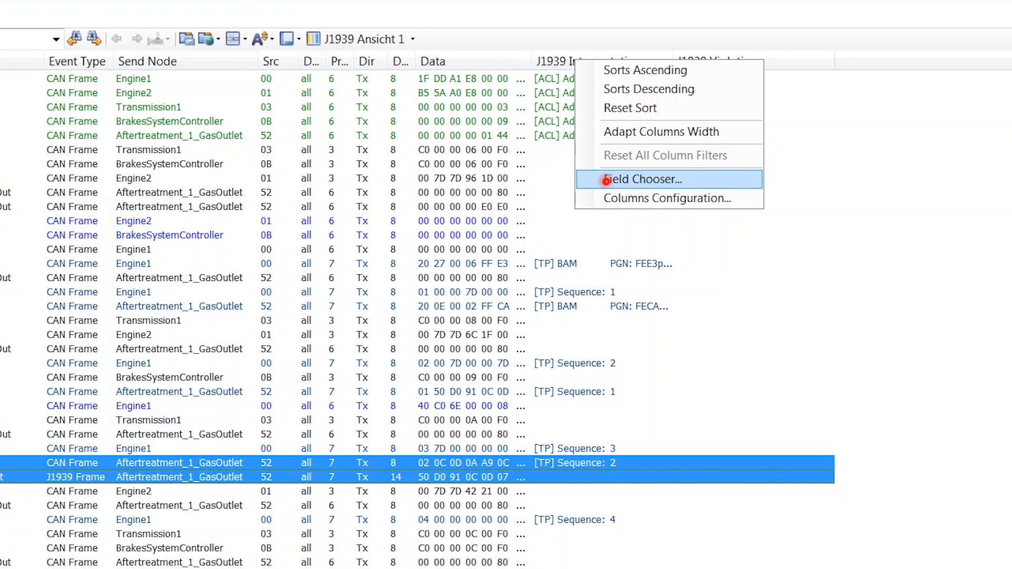
click(641, 179)
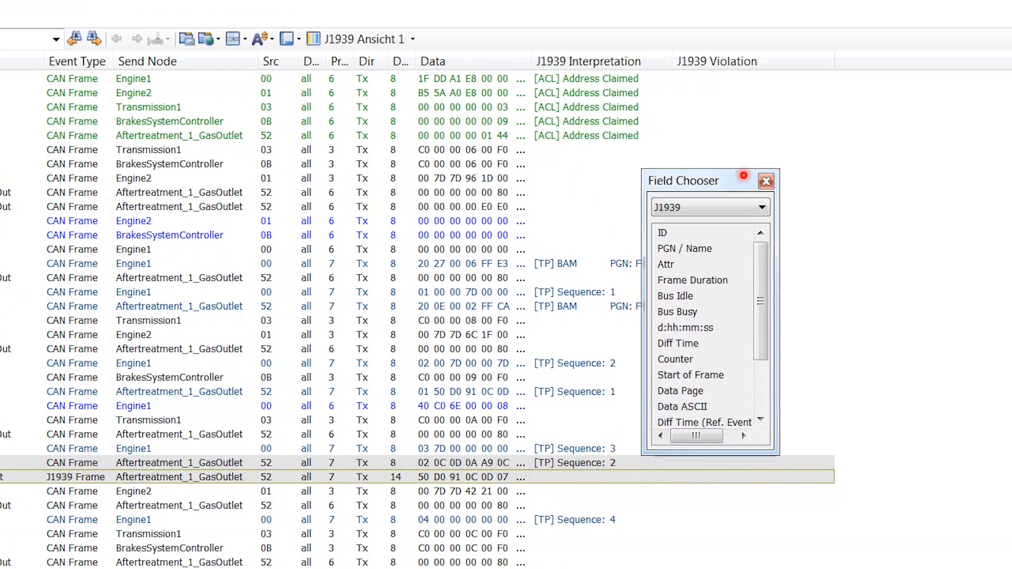
drag(684, 180, 775, 119)
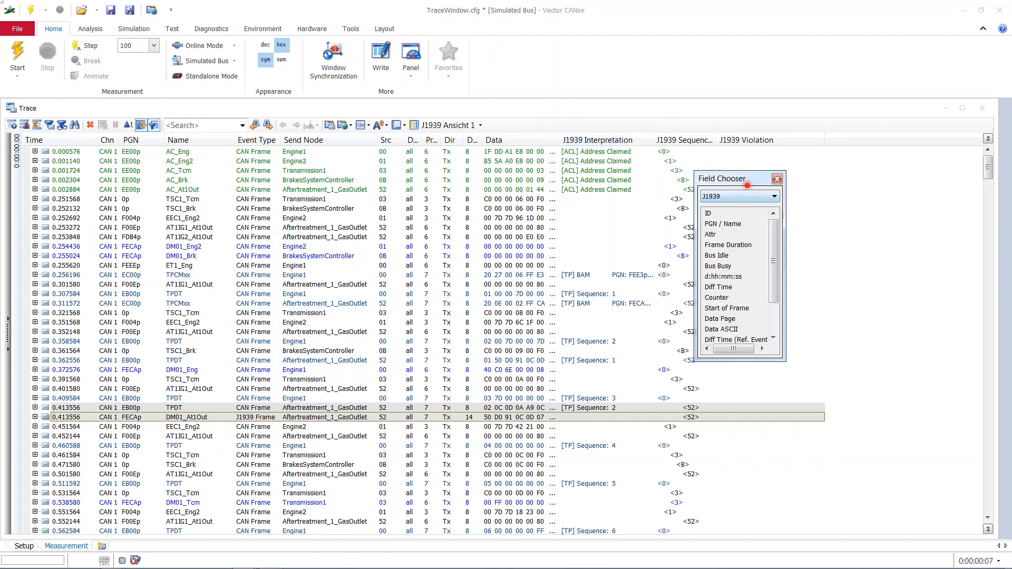
drag(723, 178, 861, 170)
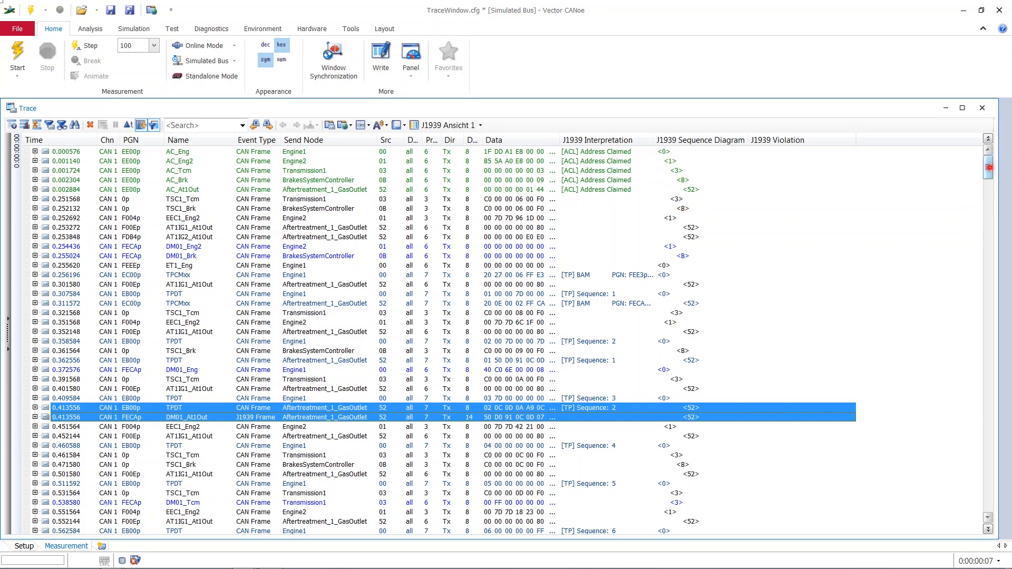
Scroll down to RQST_At1Out and select a neighbouring AT1IG1_At1Out row
scroll(down, 3)
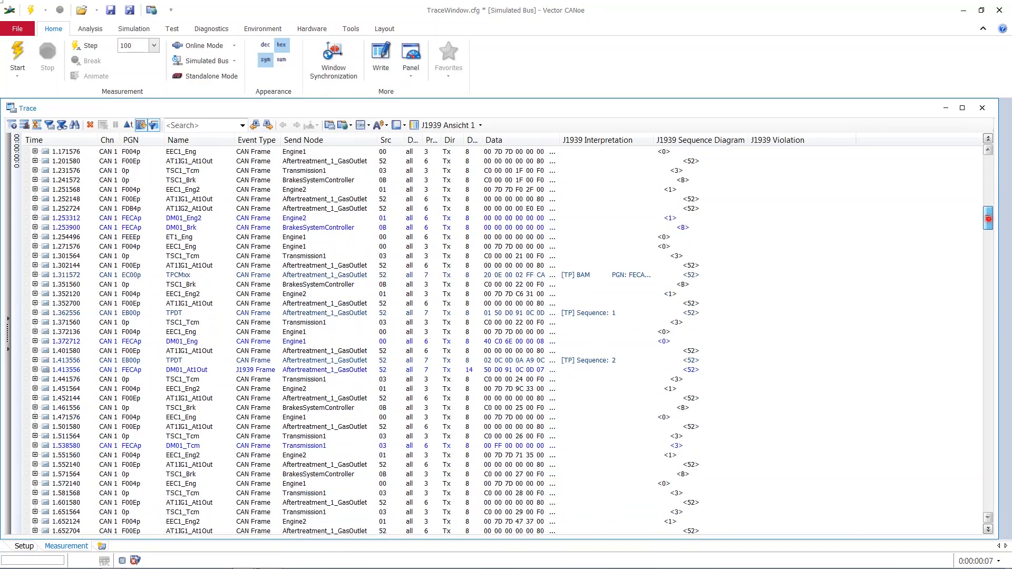
scroll(down, 3)
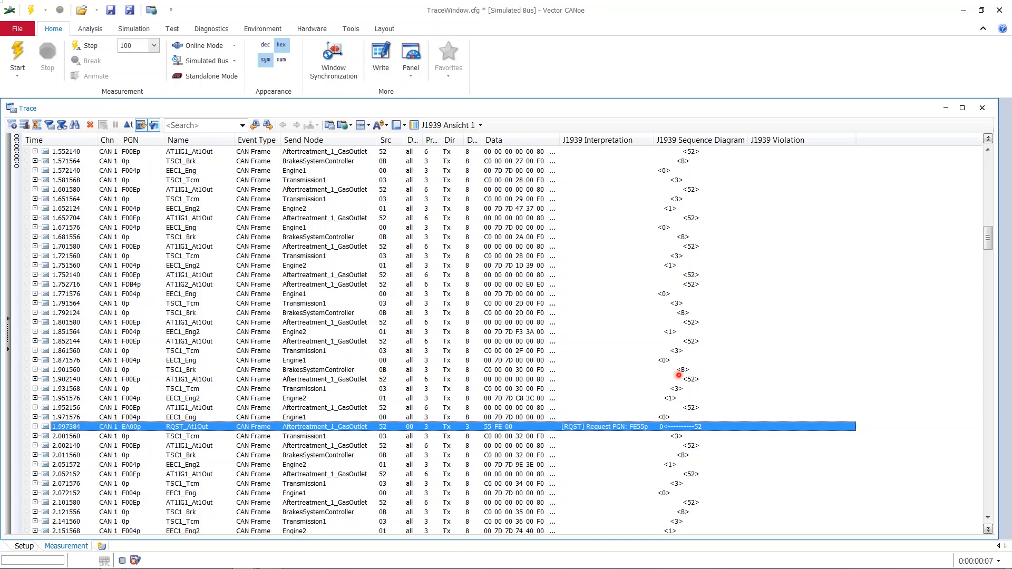
mouse_move(679, 239)
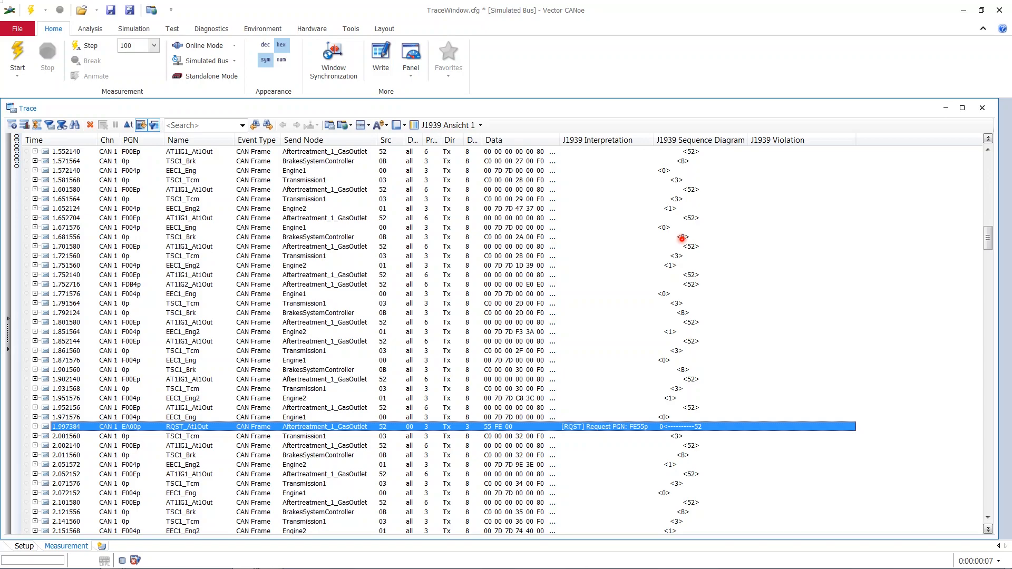
click(258, 247)
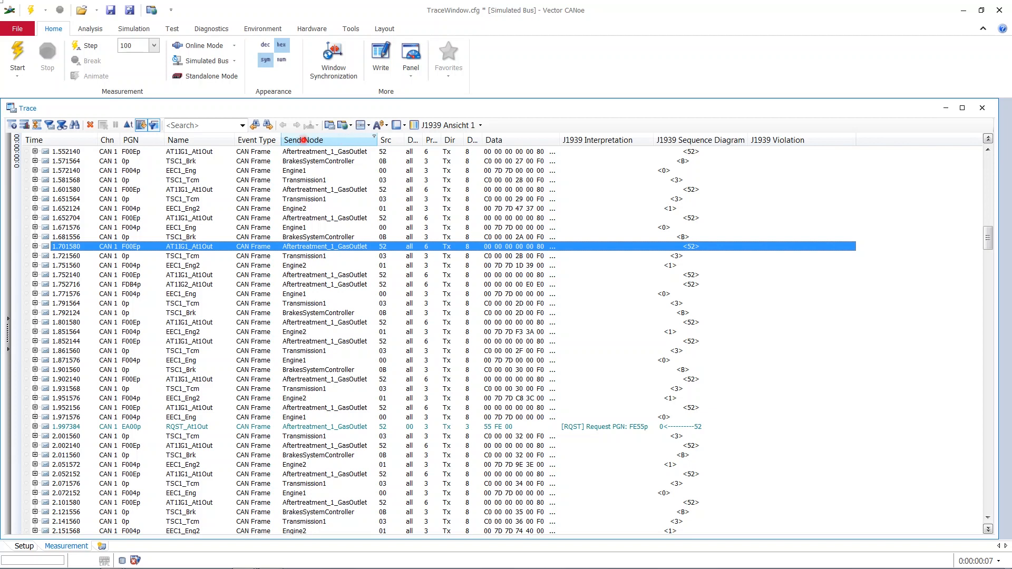
From the Send Node column header, open the Field Chooser and scroll toward Receive Node
right_click(333, 140)
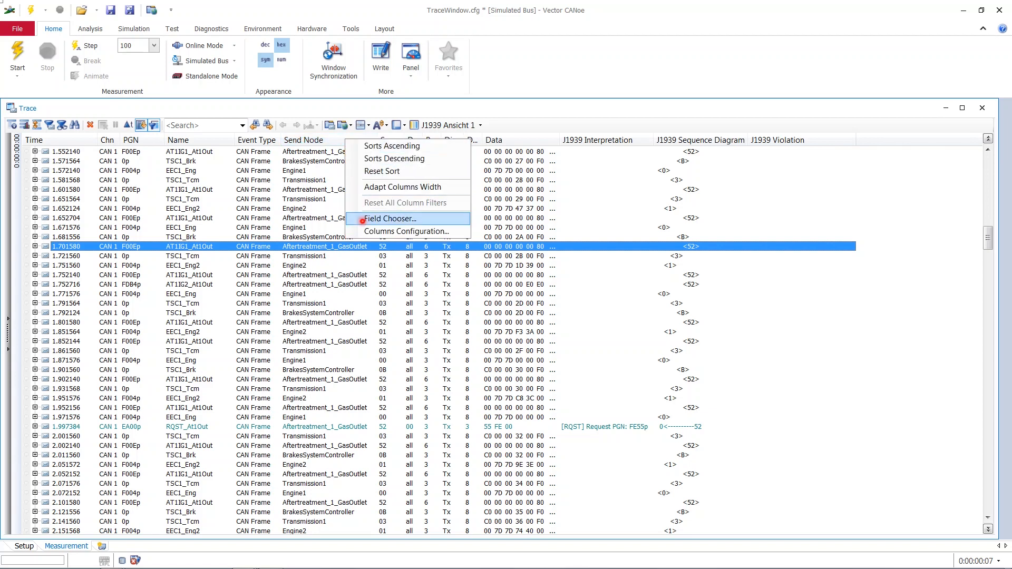
click(389, 219)
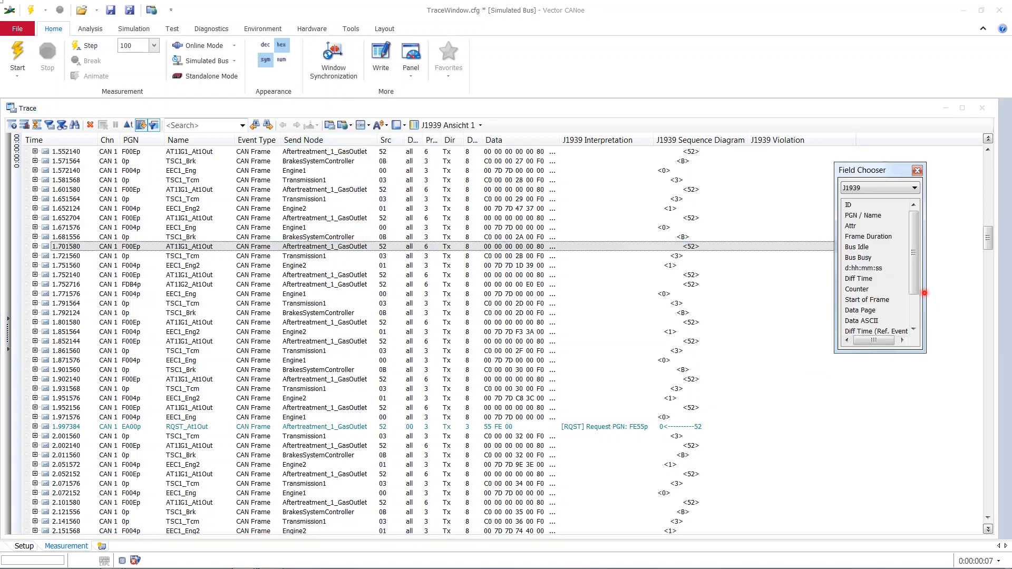
scroll(down, 3)
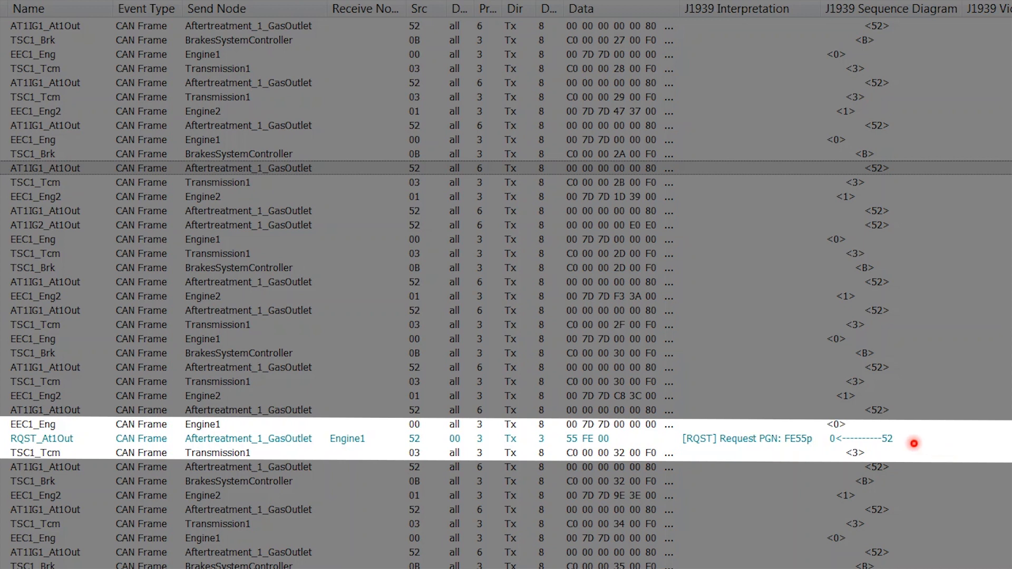
mouse_move(894, 444)
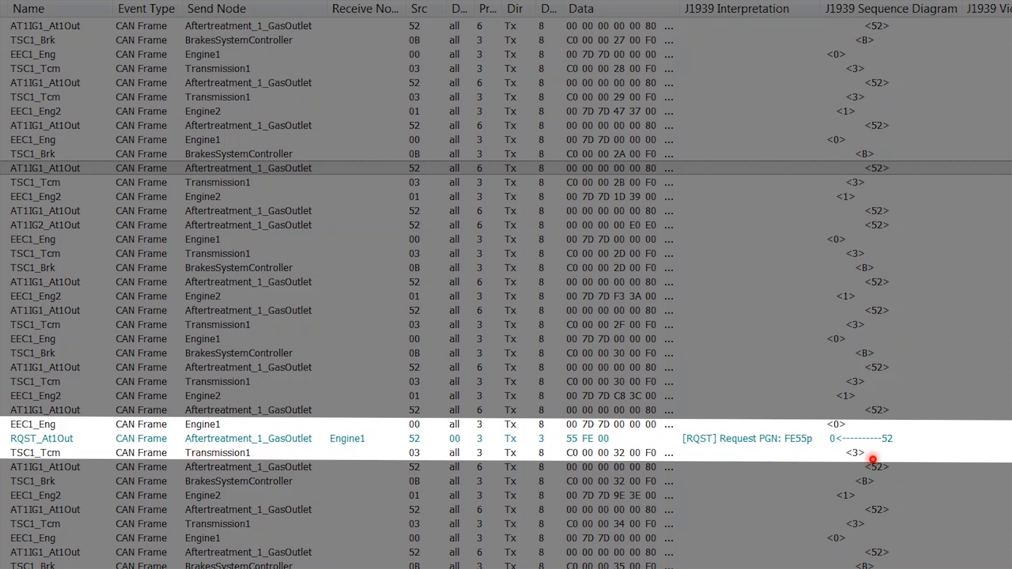
mouse_move(416, 454)
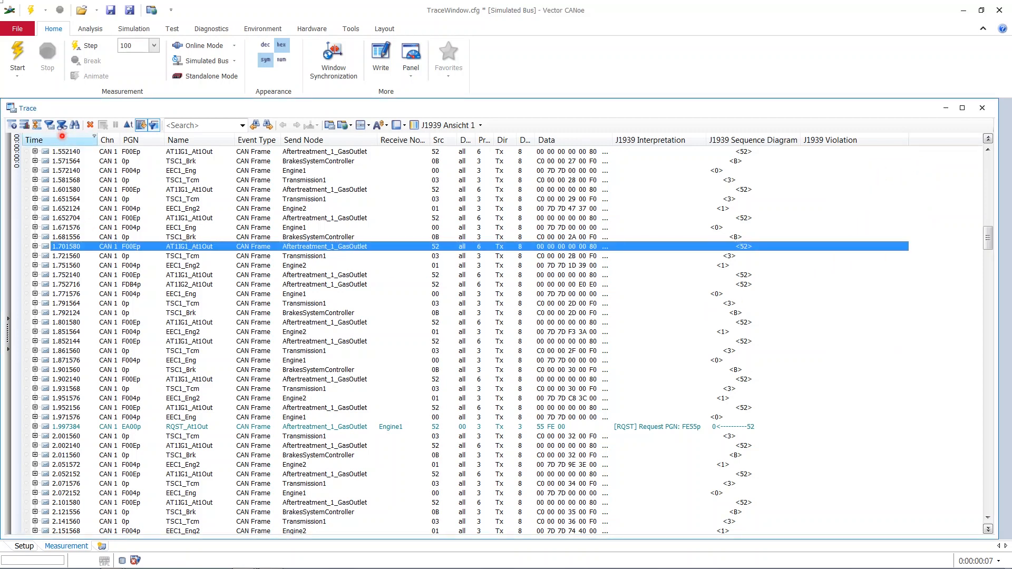
Show the trace's analysis filter pane via the Analysis filter toolbar button
click(61, 124)
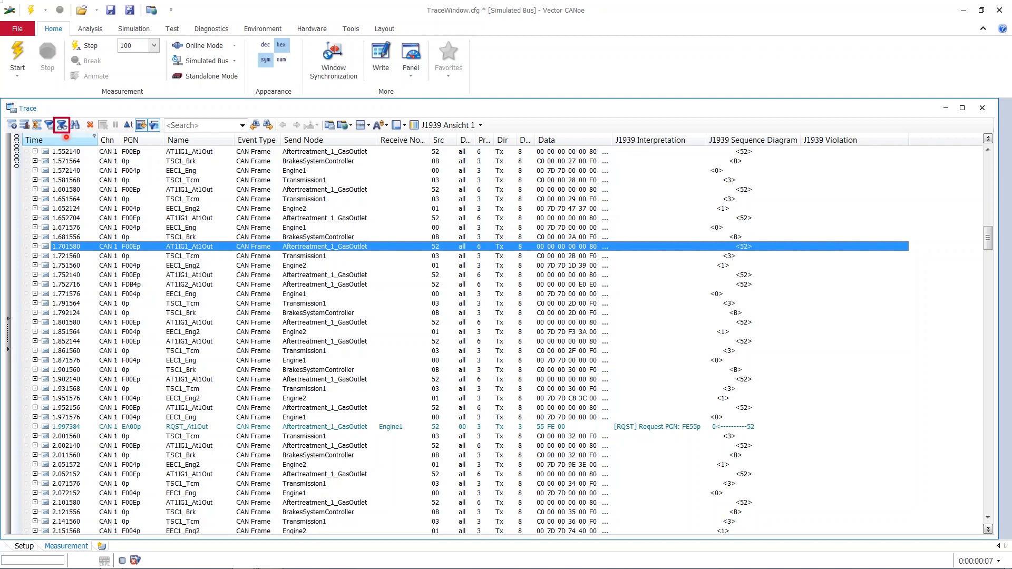
click(61, 124)
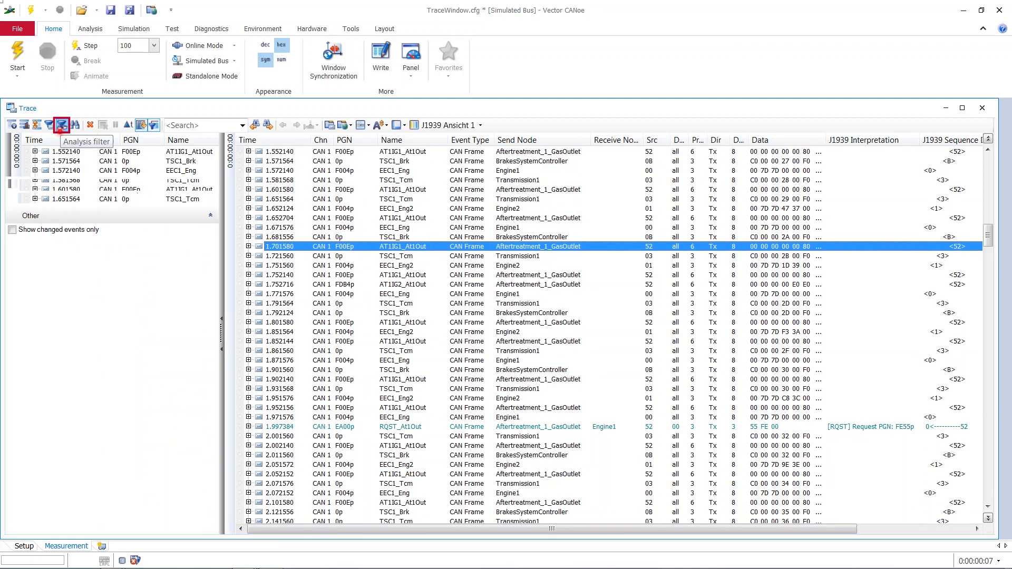
click(61, 125)
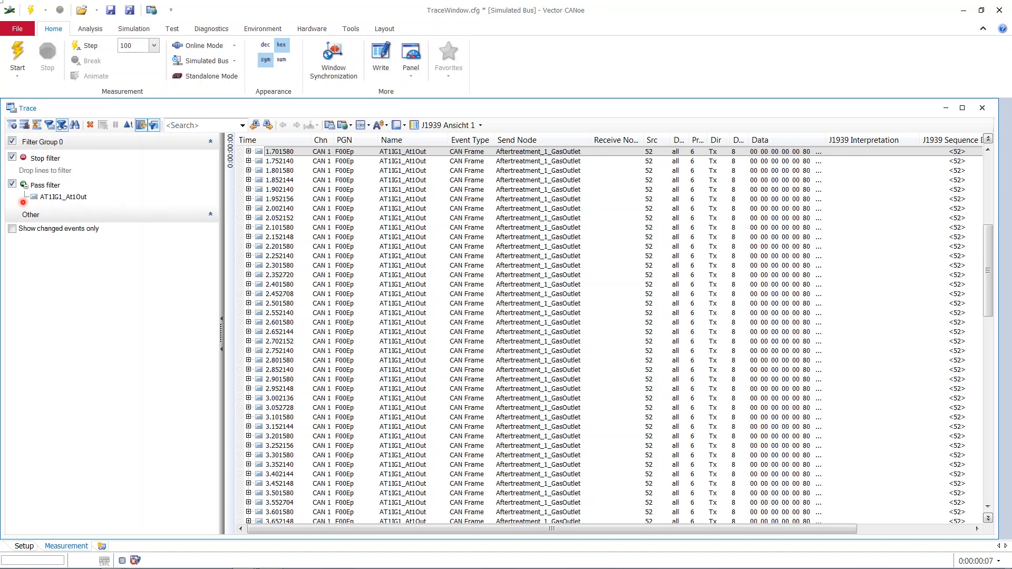
Drag the AT1IG1_At1Out condition out of the pass filter and uncheck Pass filter
click(64, 196)
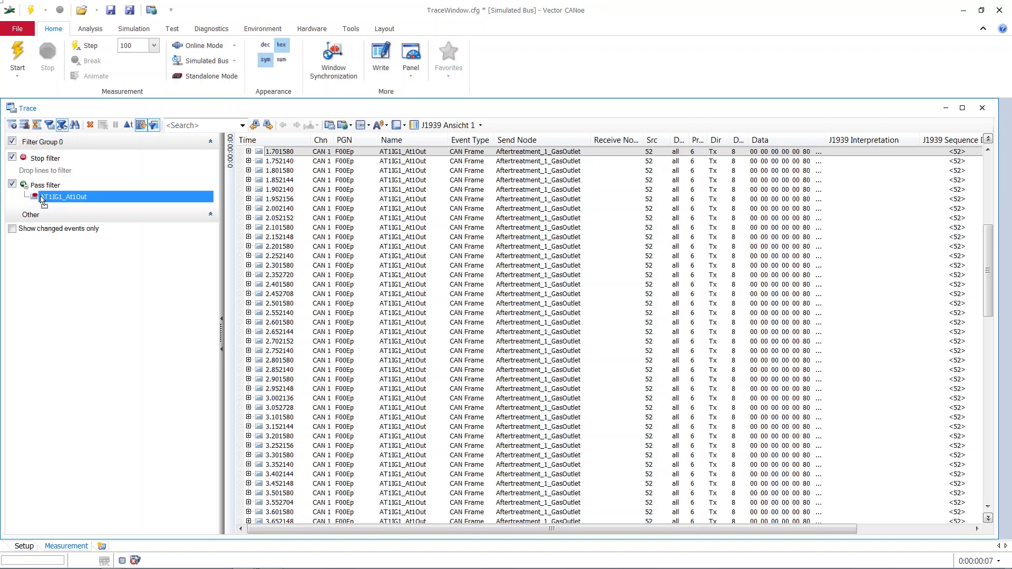
drag(62, 196, 284, 222)
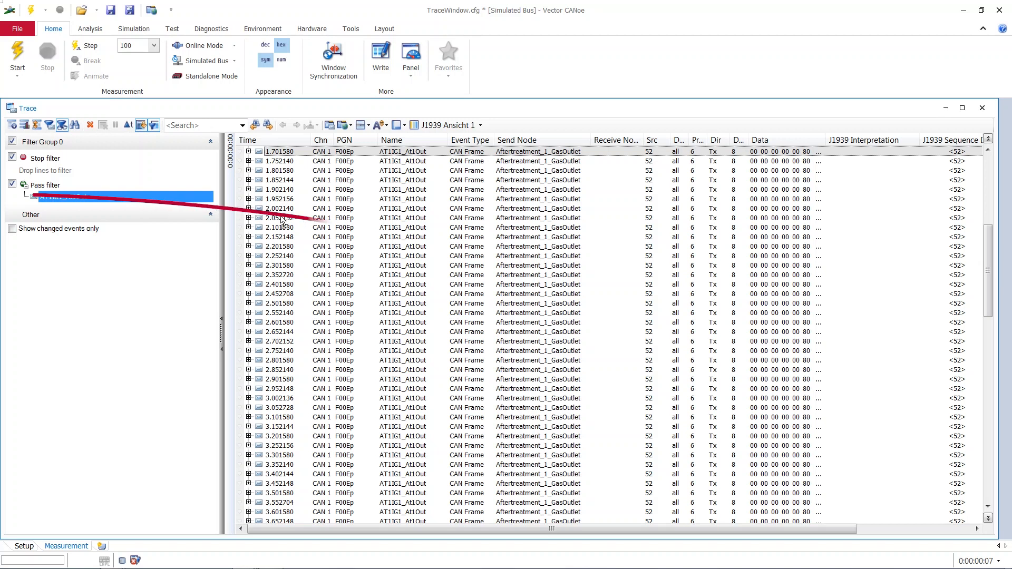
click(12, 185)
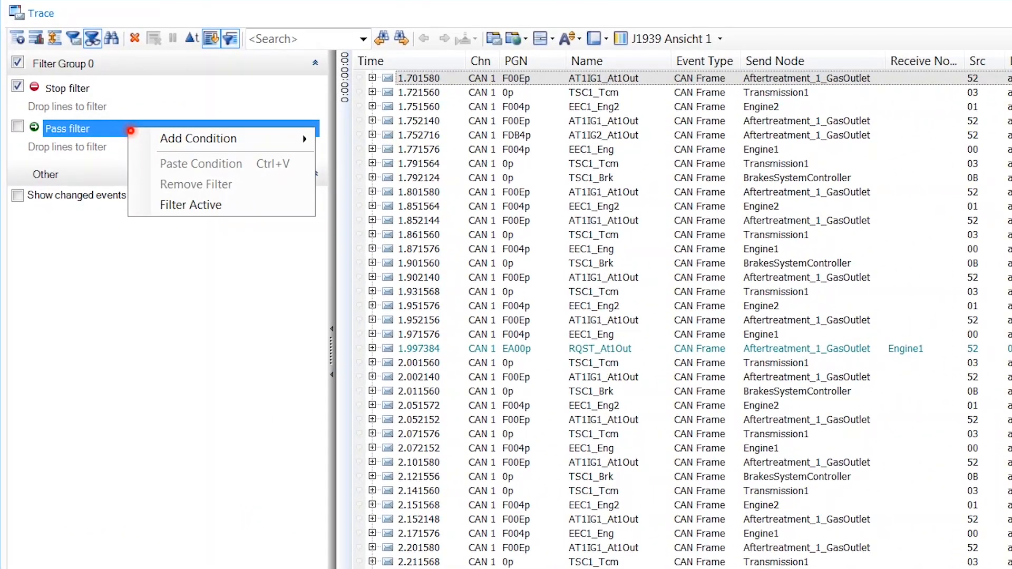
mouse_move(198, 138)
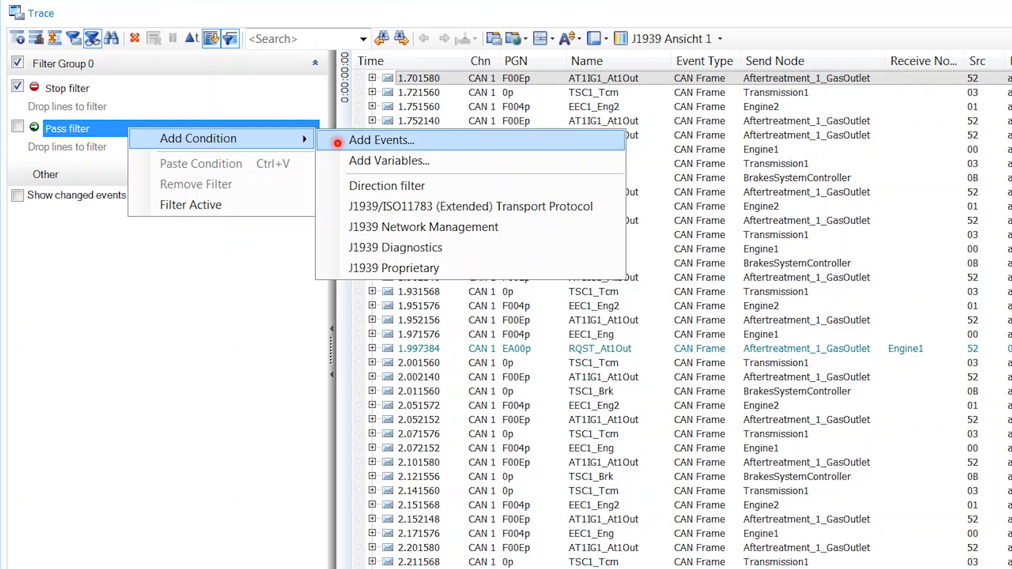
mouse_move(388, 186)
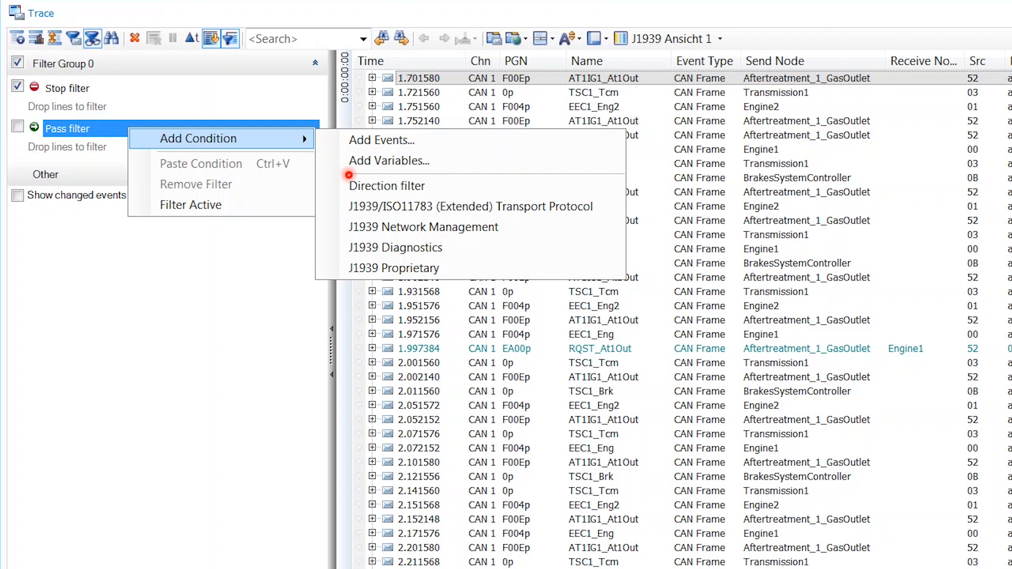
mouse_move(395, 247)
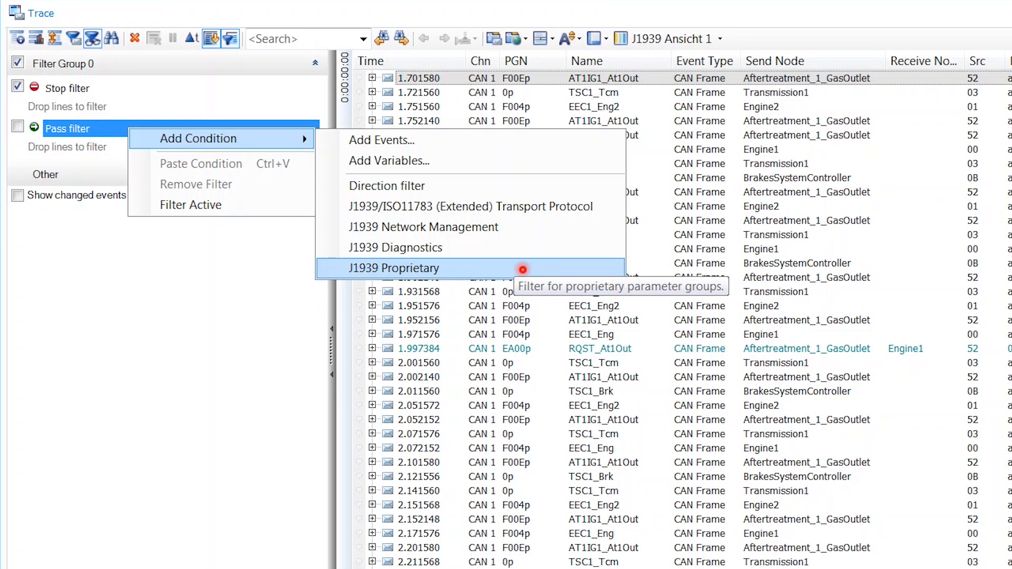
mouse_move(424, 226)
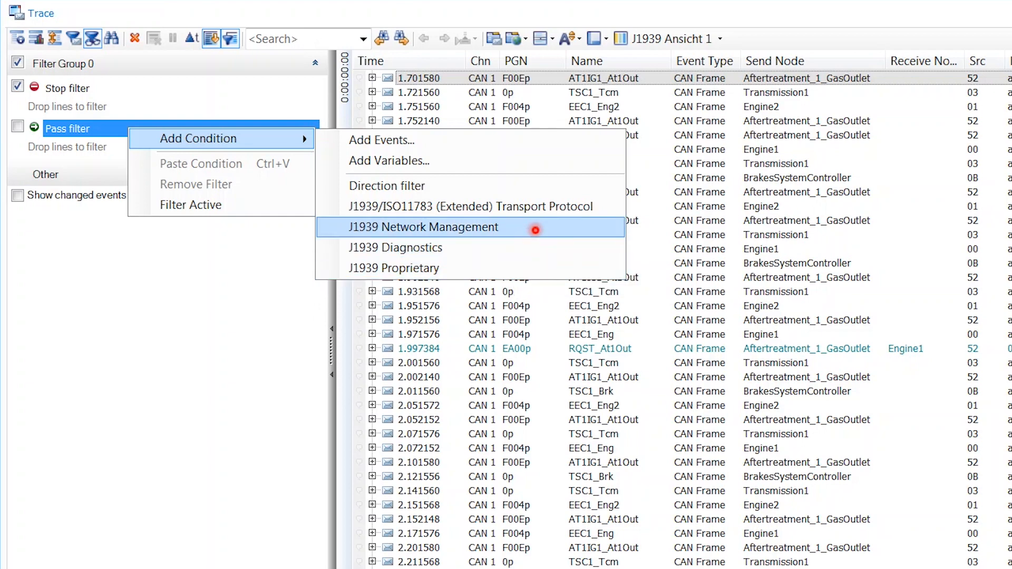
Add a J1939 Network Management condition to the pass filter
click(424, 227)
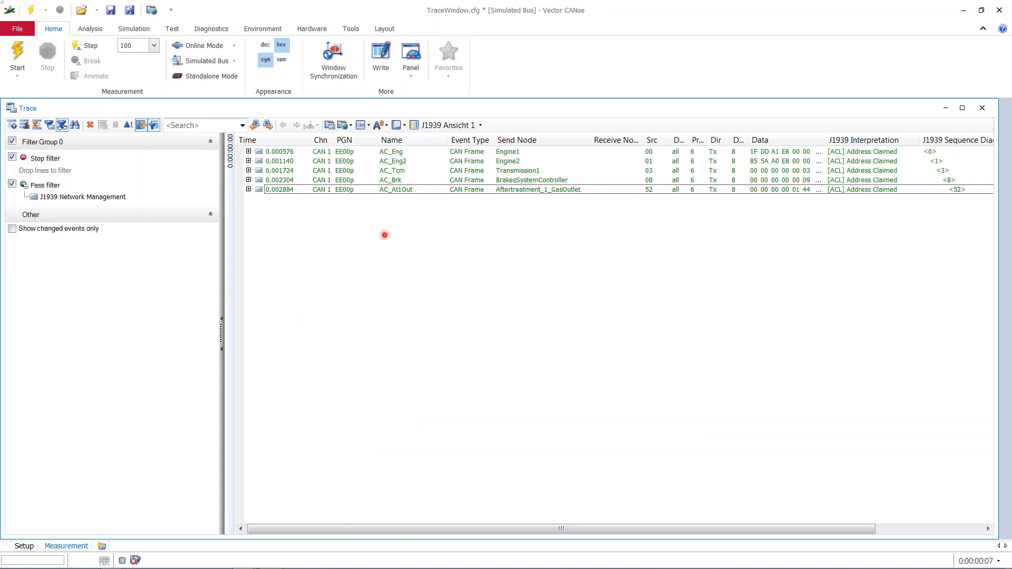
mouse_move(388, 221)
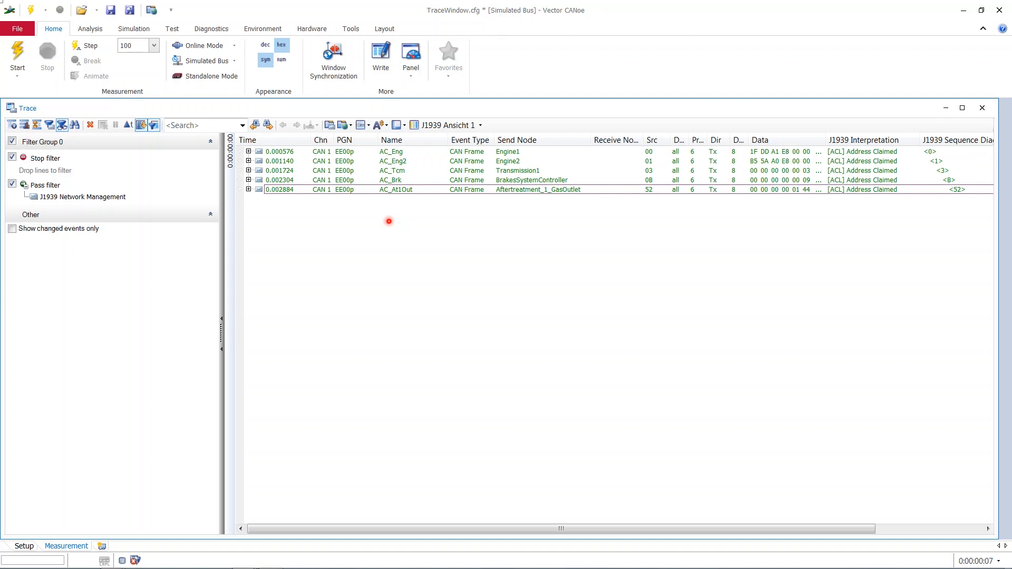
right_click(44, 185)
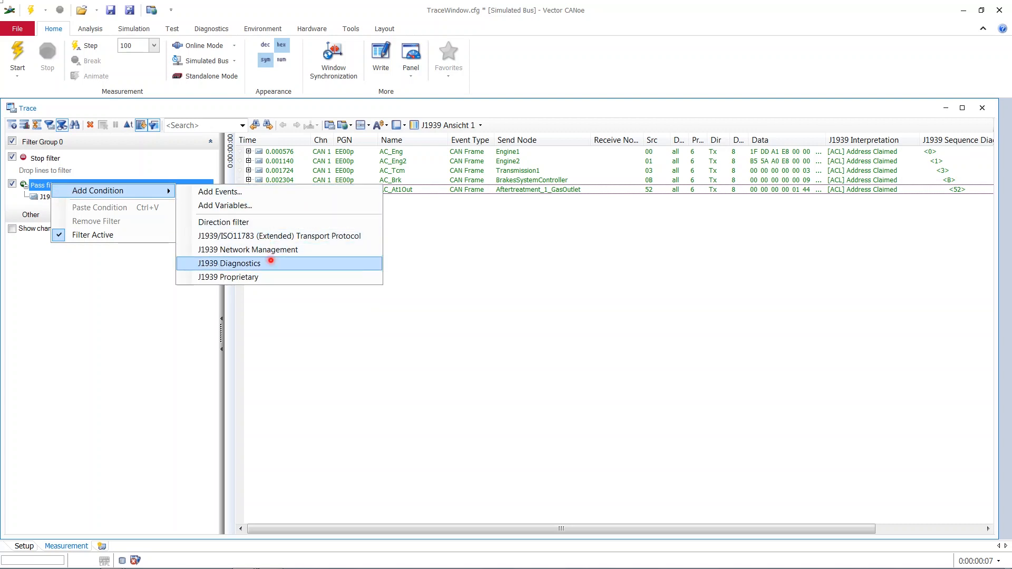
click(229, 264)
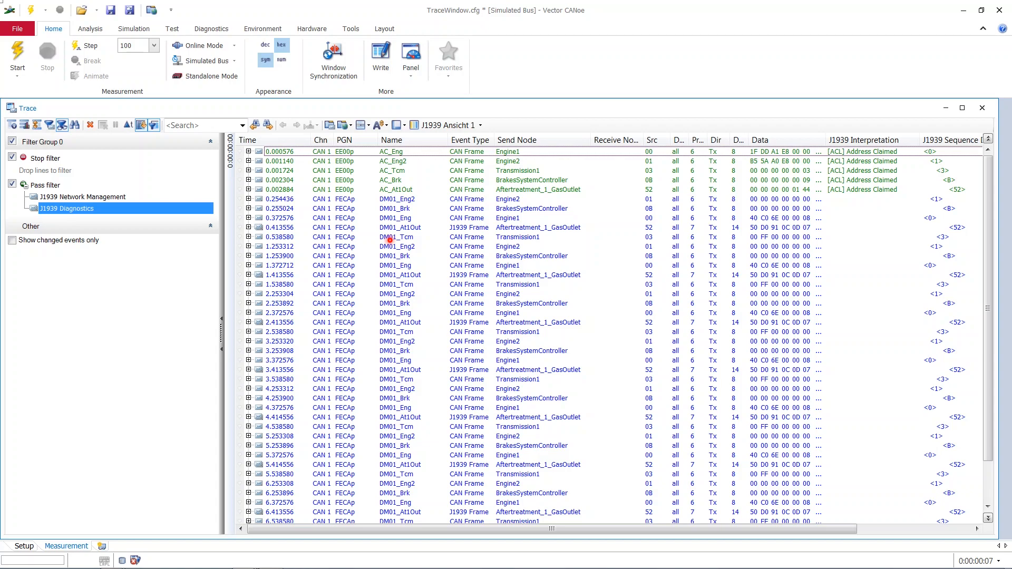
right_click(46, 185)
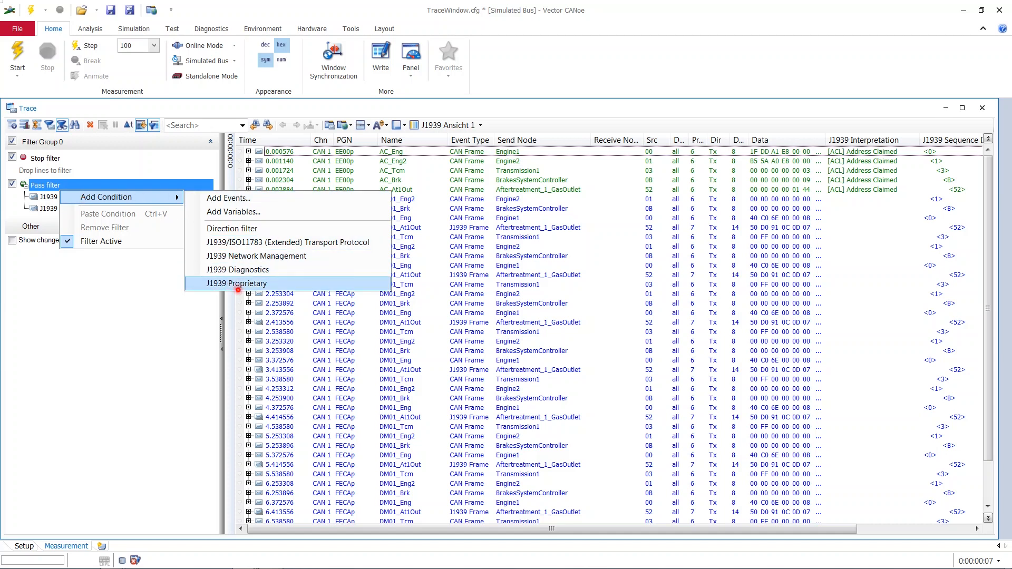
mouse_move(241, 284)
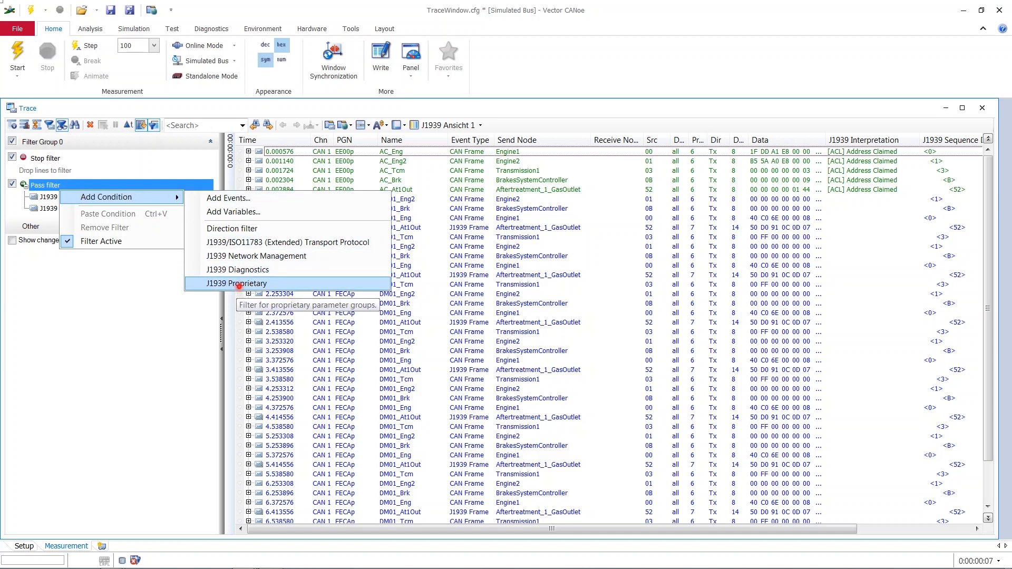
click(243, 284)
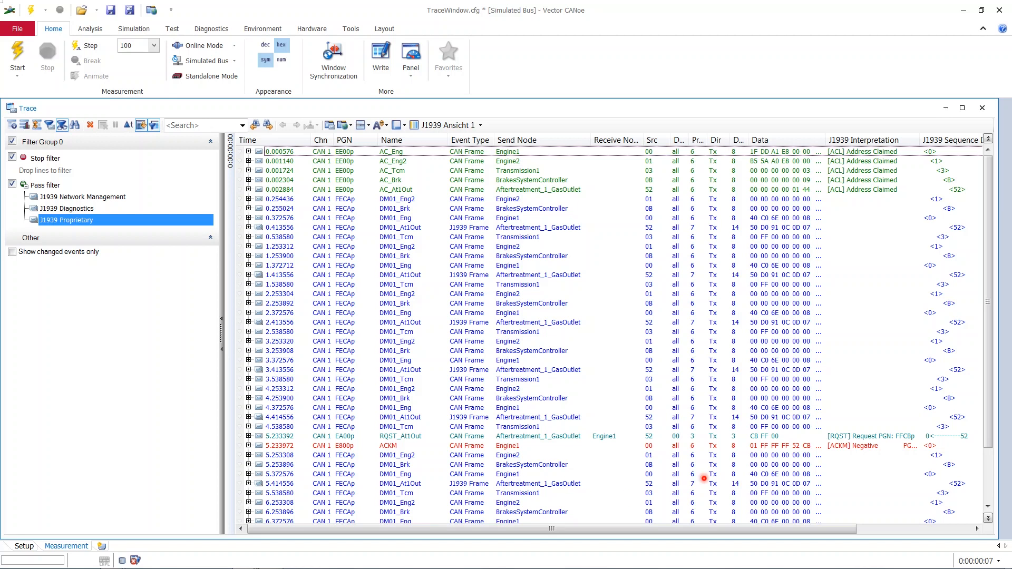
mouse_move(828, 451)
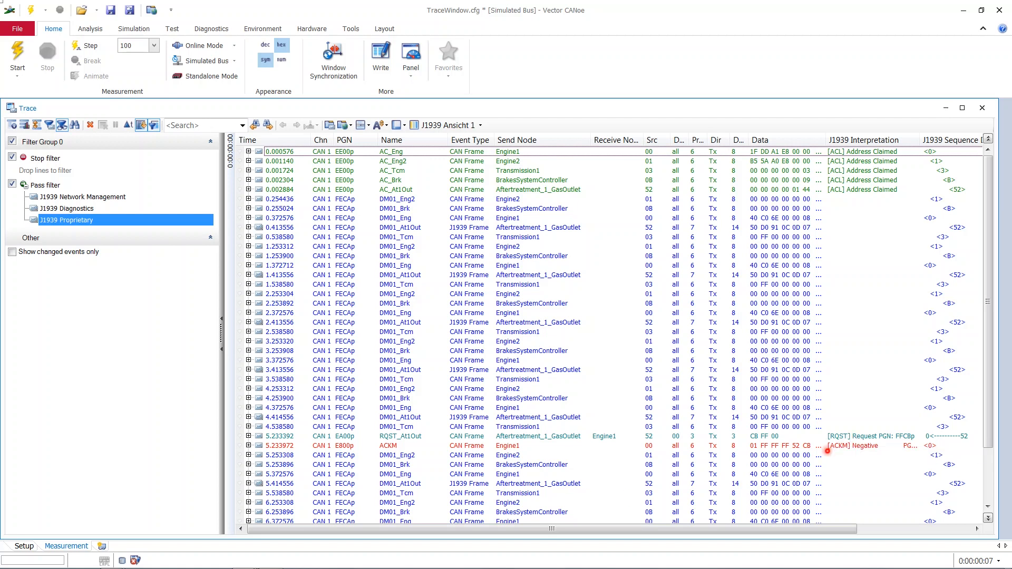
mouse_move(828, 451)
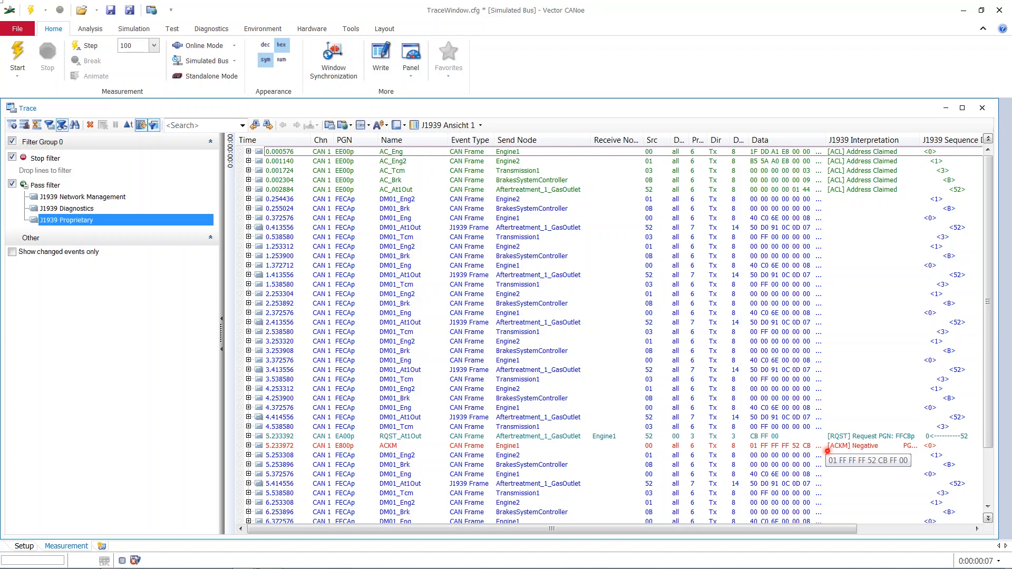
mouse_move(829, 450)
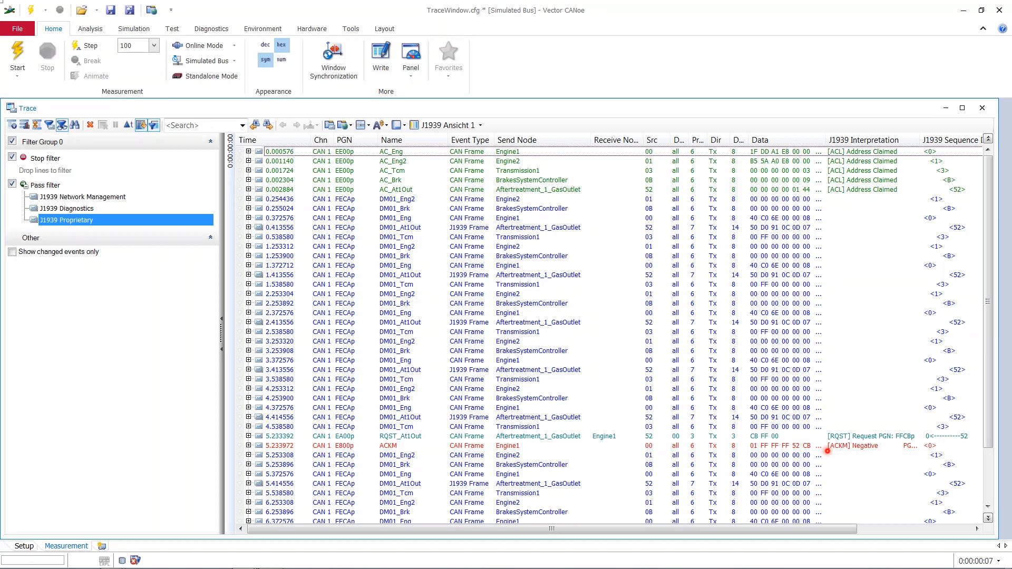
mouse_move(621, 344)
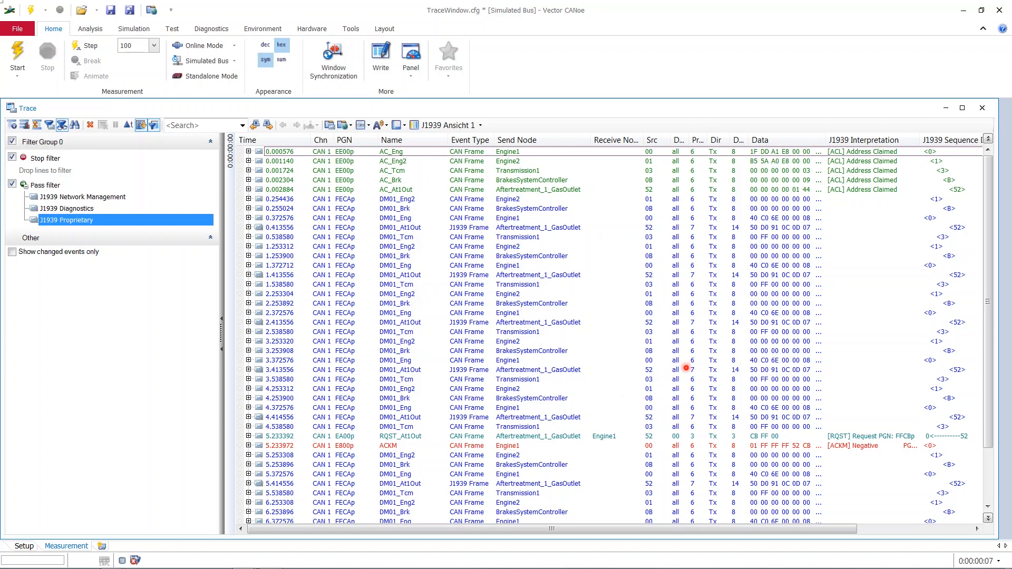
mouse_move(609, 348)
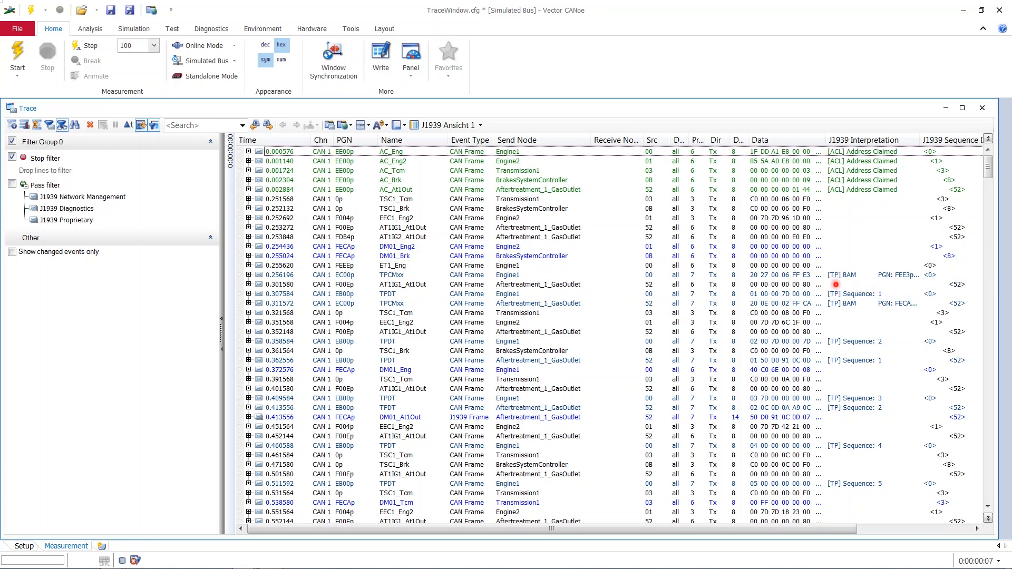
mouse_move(451, 311)
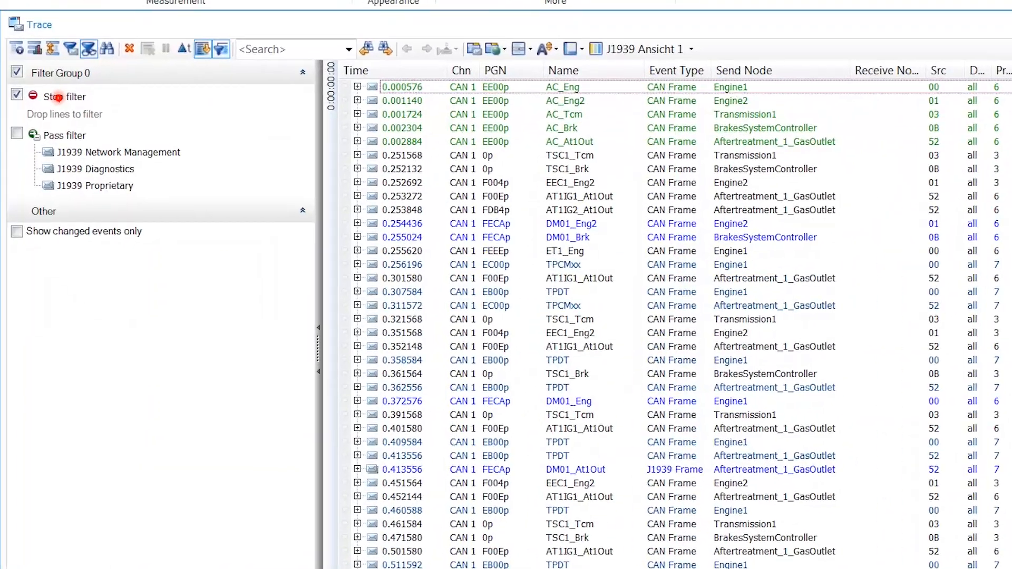
Add a J1939/ISO11783 (Extended) Transport Protocol condition to the stop filter
right_click(64, 97)
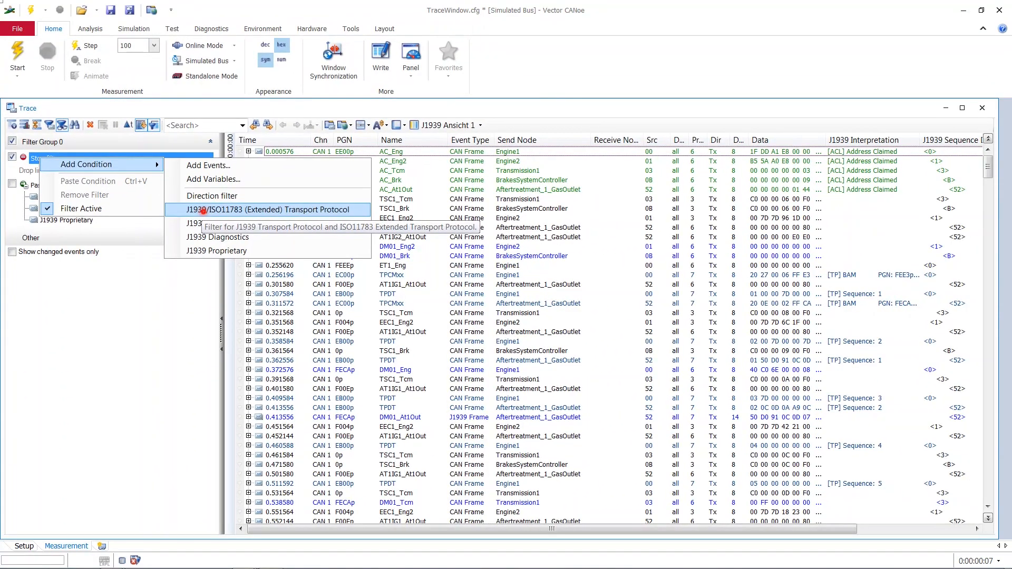
click(268, 209)
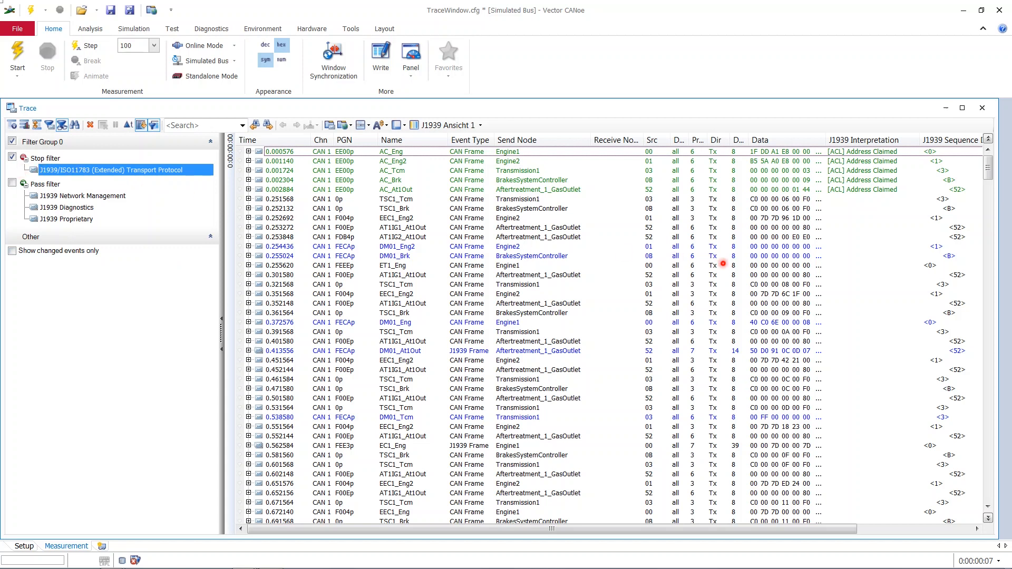
mouse_move(618, 291)
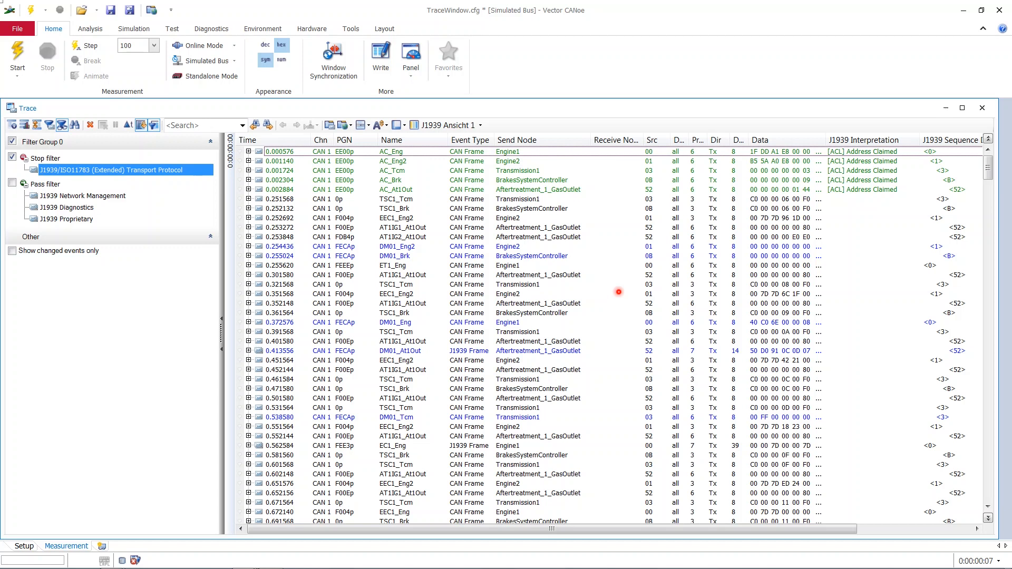
mouse_move(470, 359)
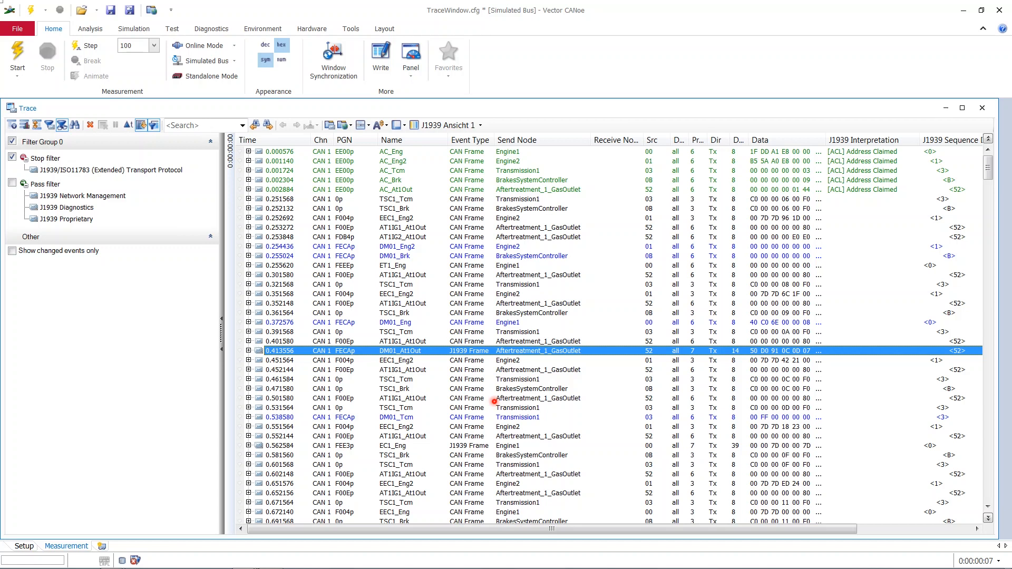
mouse_move(465, 389)
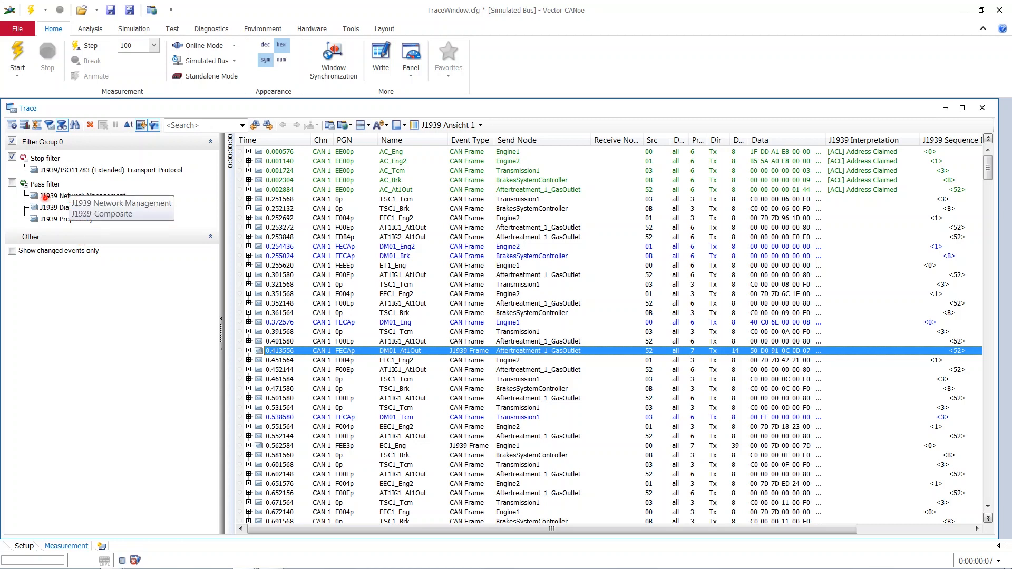
Delete the J1939 Network Management and J1939 Diagnostics filter conditions
click(84, 195)
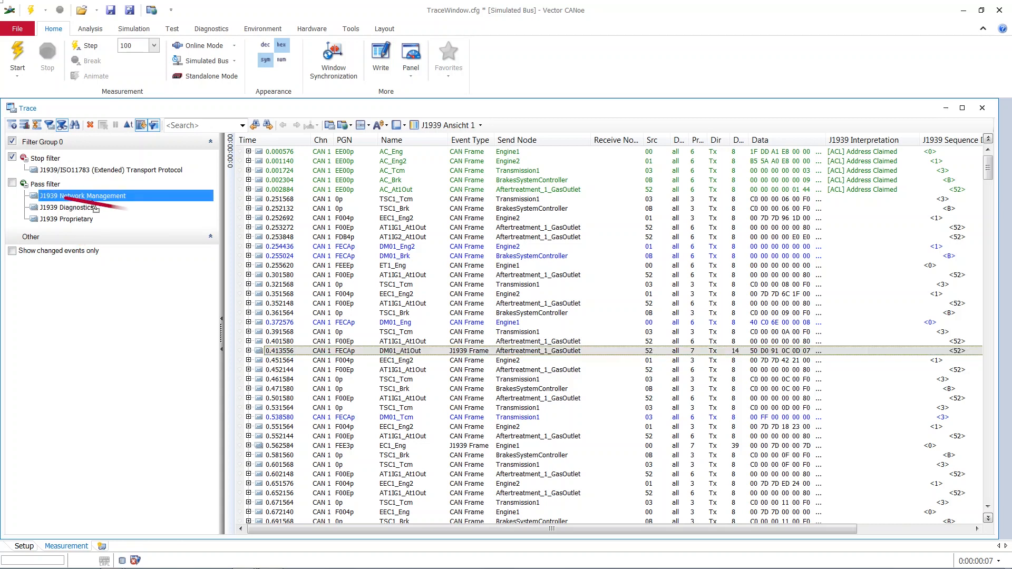
click(68, 208)
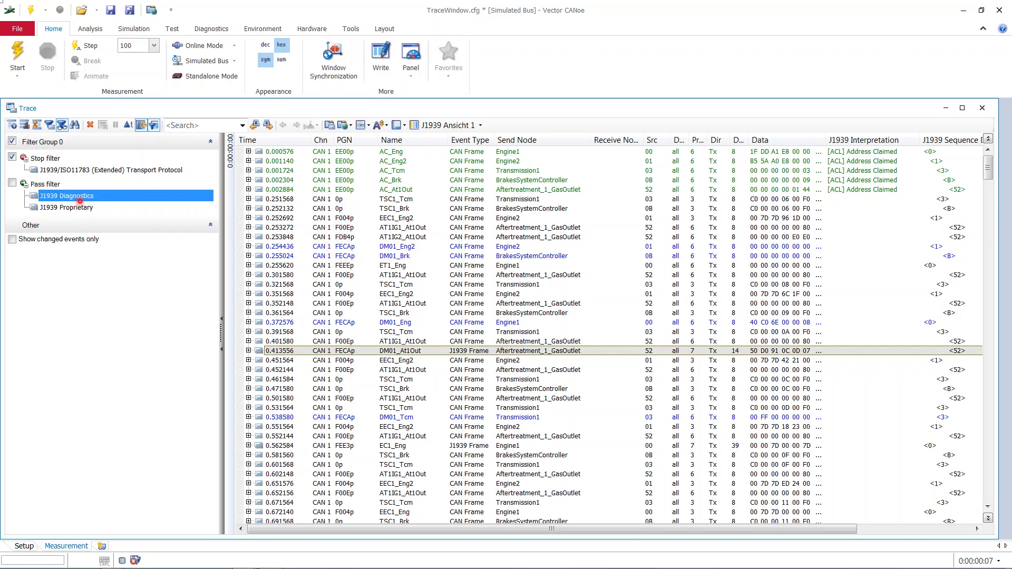
click(66, 207)
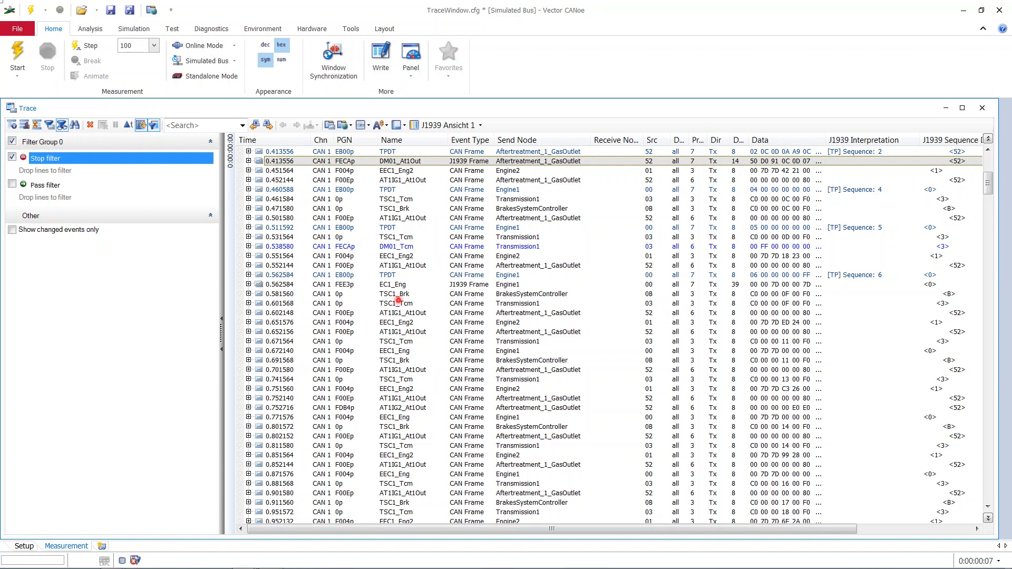
mouse_move(399, 247)
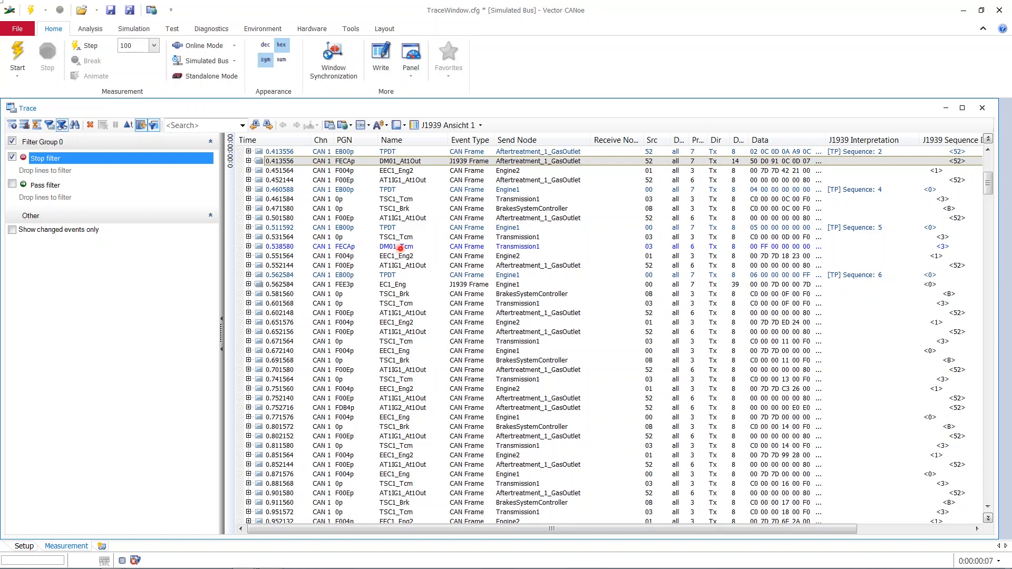
Add the DM01_Tcm message as a pass condition and enable the pass filter
click(400, 247)
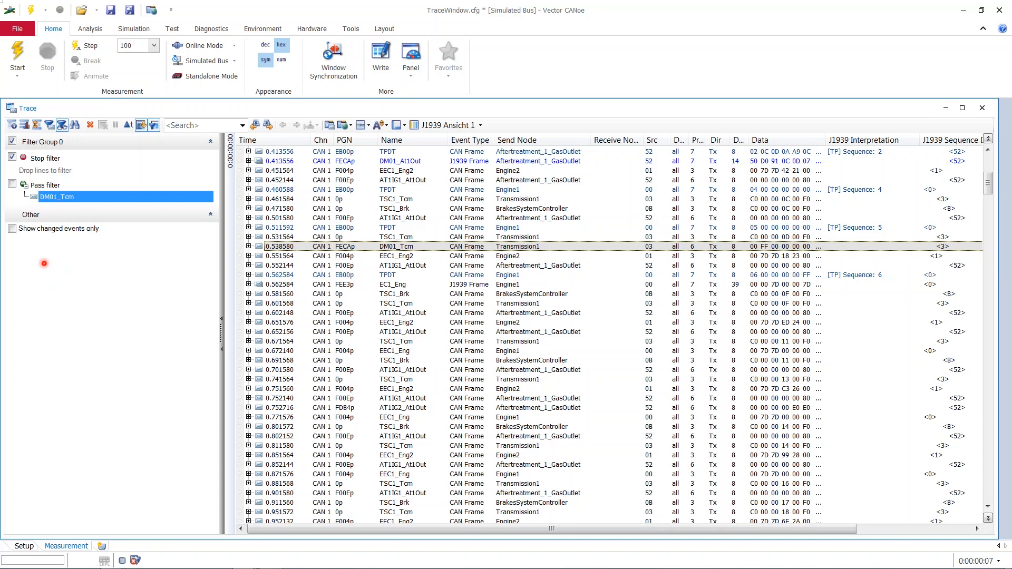
click(12, 185)
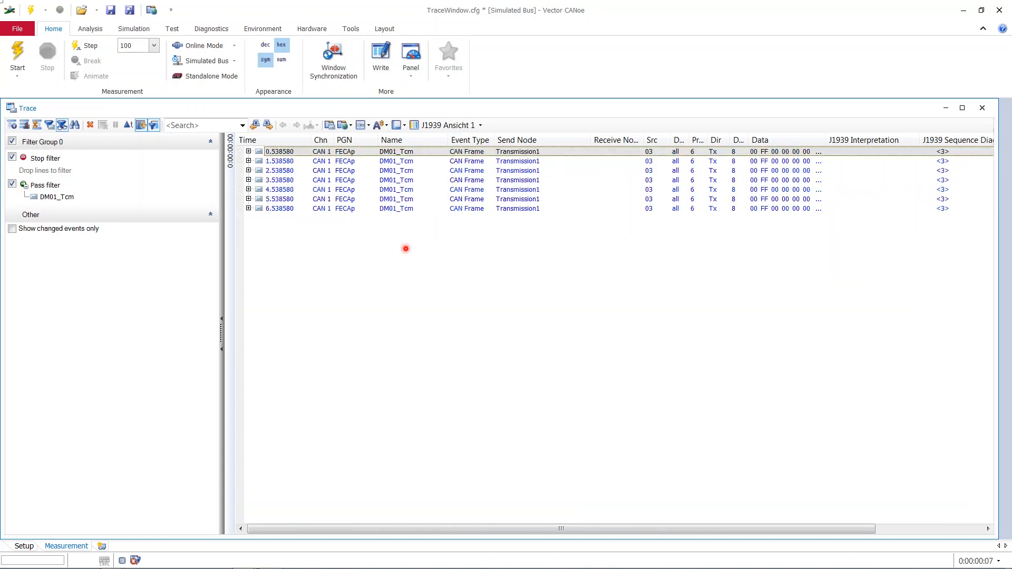
mouse_move(348, 241)
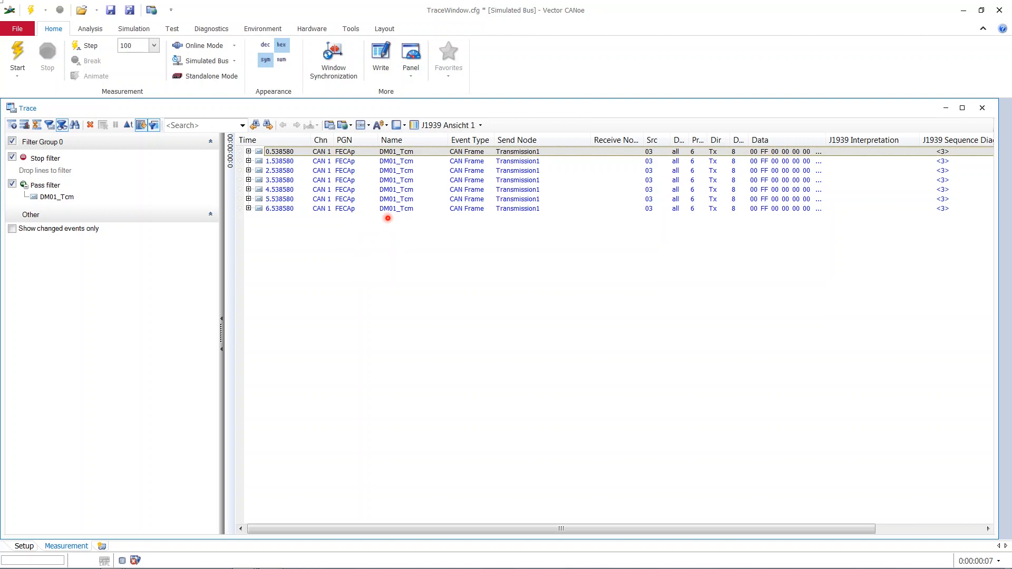
mouse_move(515, 236)
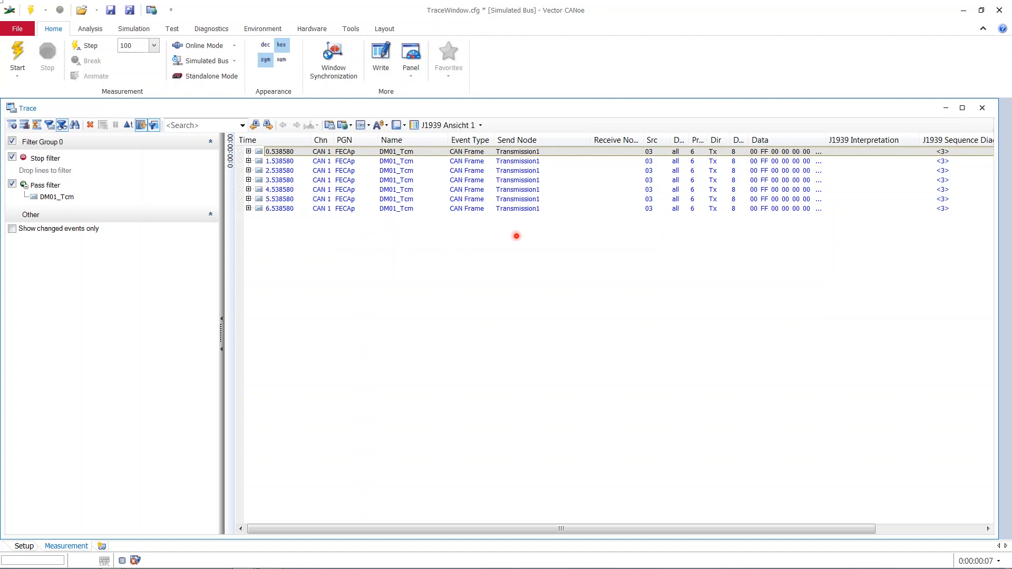
mouse_move(515, 150)
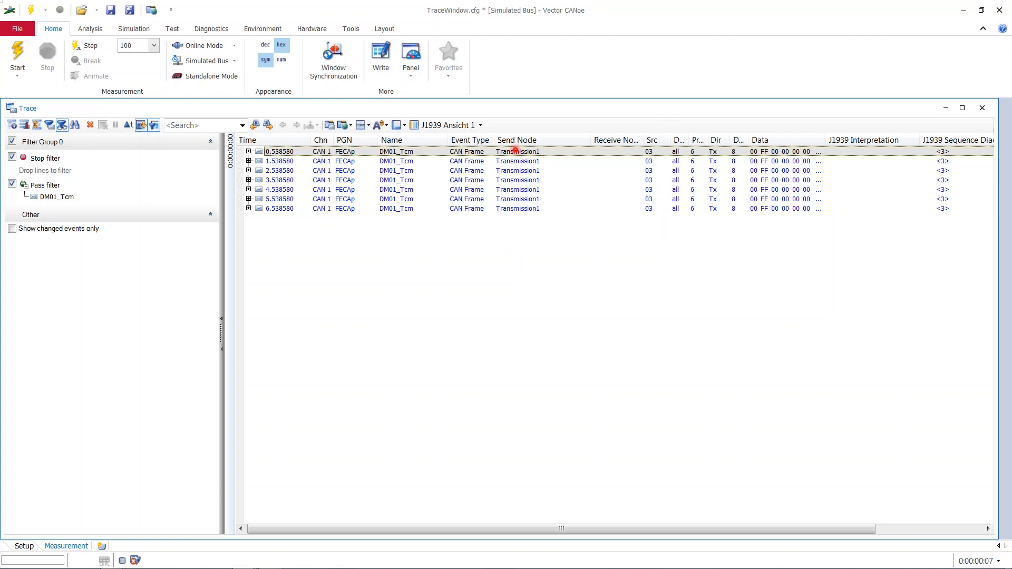
mouse_move(901, 324)
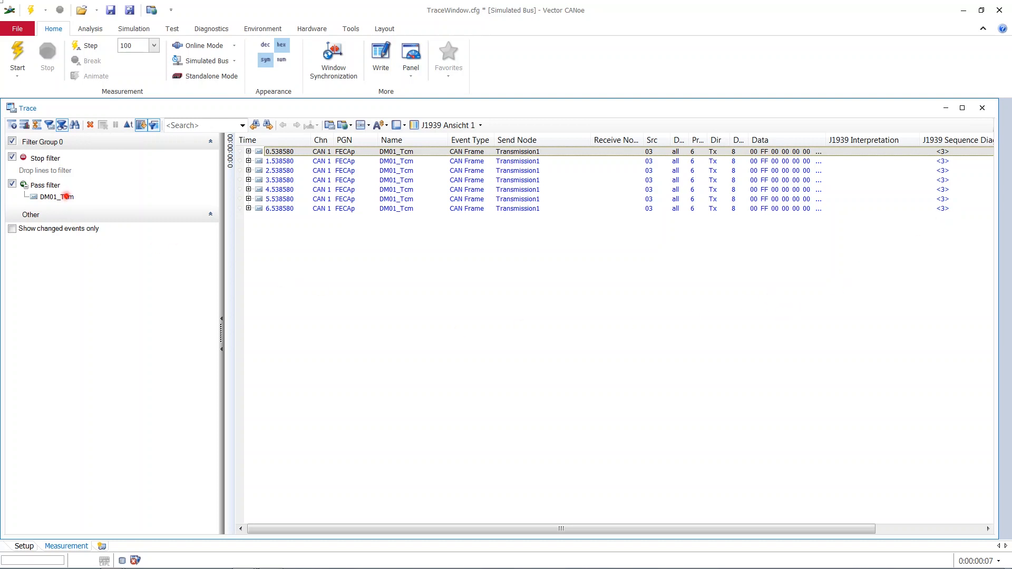
Set the pass condition's source to Engine1's address 0x0
double_click(57, 197)
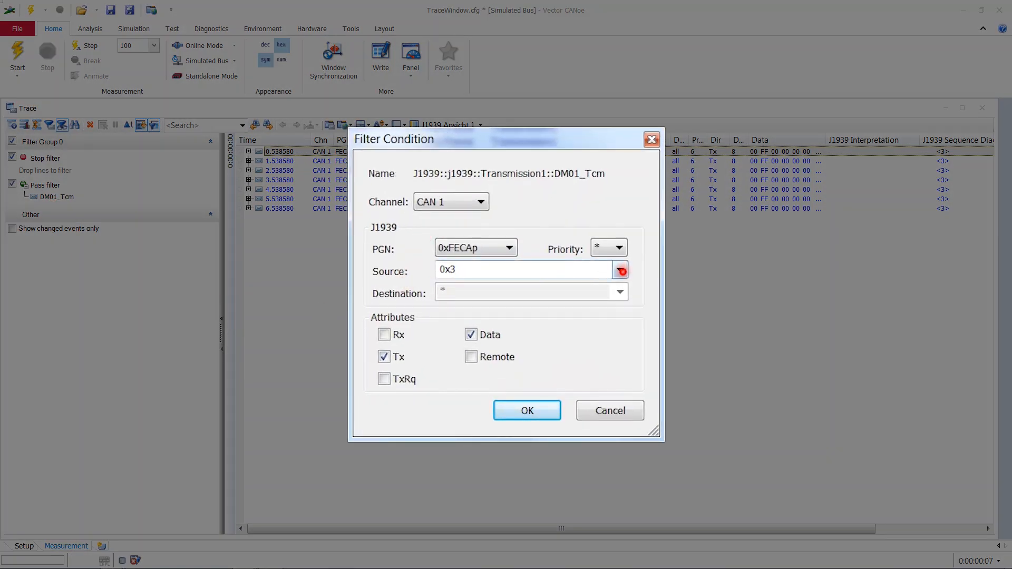
click(618, 269)
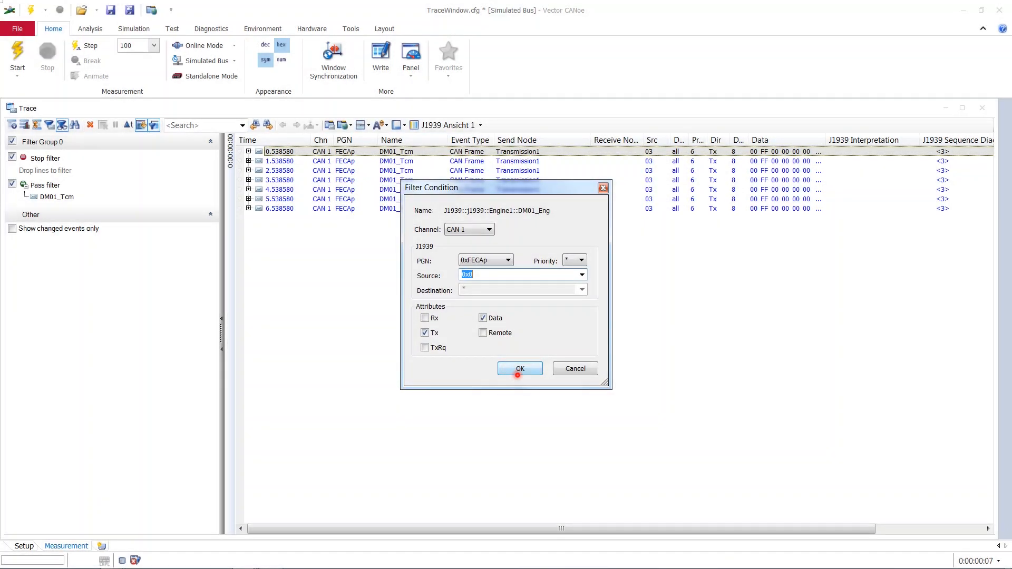
click(520, 369)
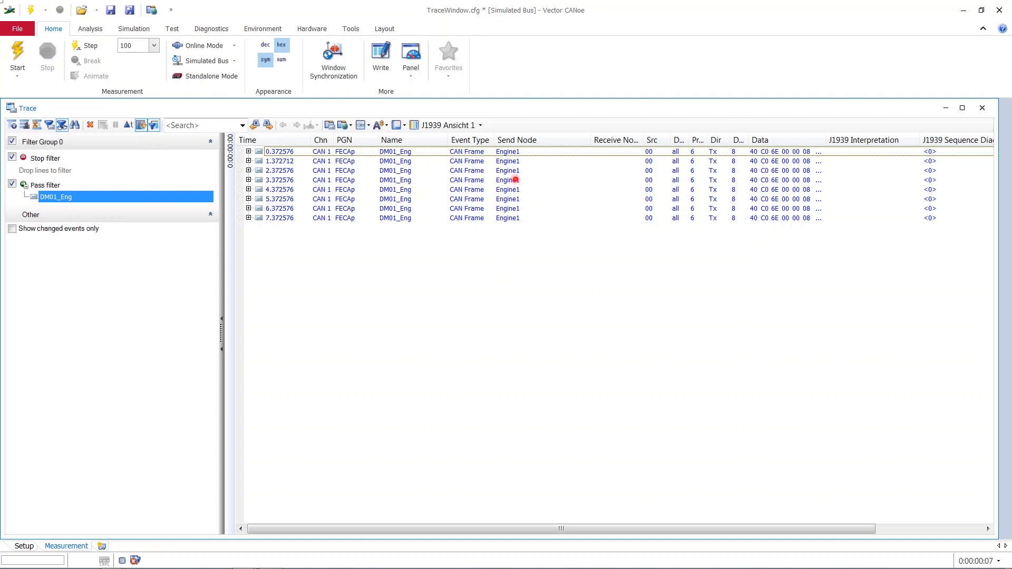
Change the condition's source to Engine2's address 0x1
double_click(56, 196)
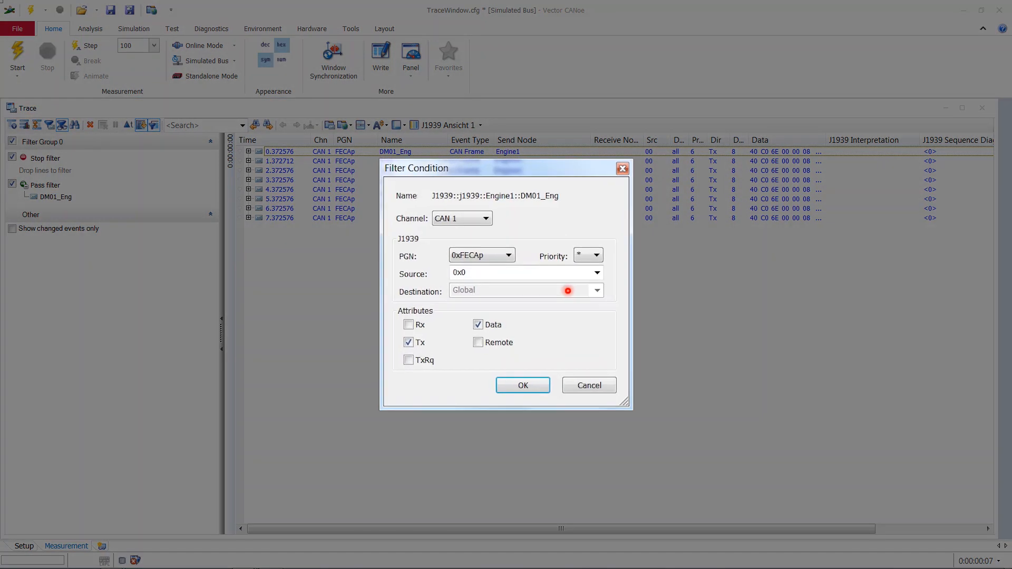
click(595, 272)
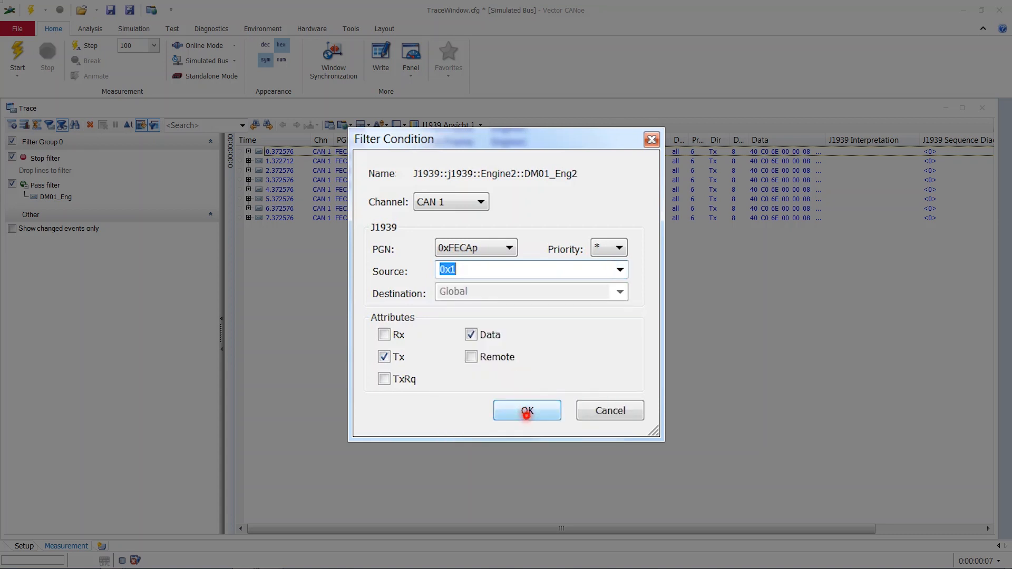
mouse_move(424, 360)
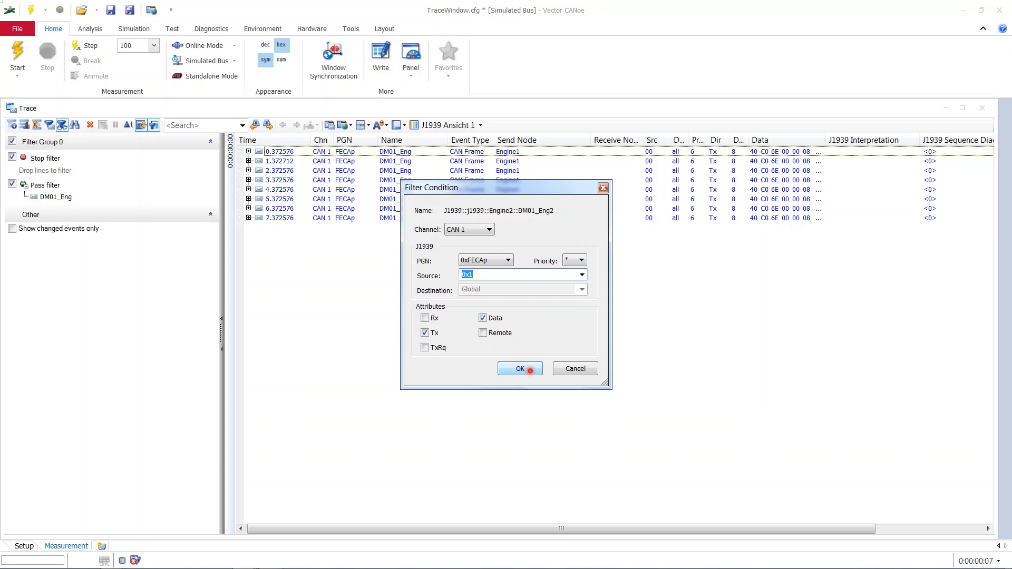
click(519, 369)
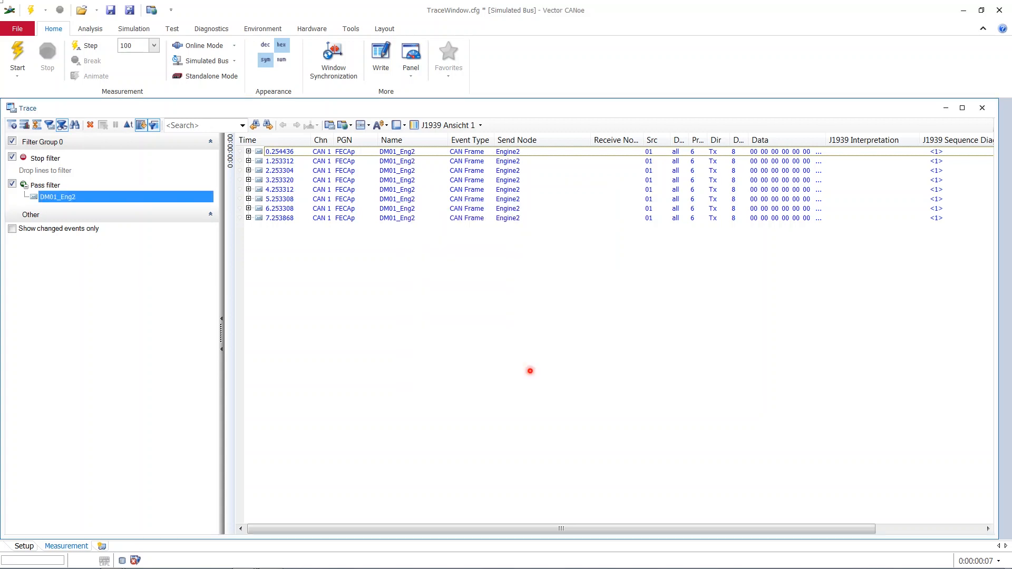
mouse_move(61, 126)
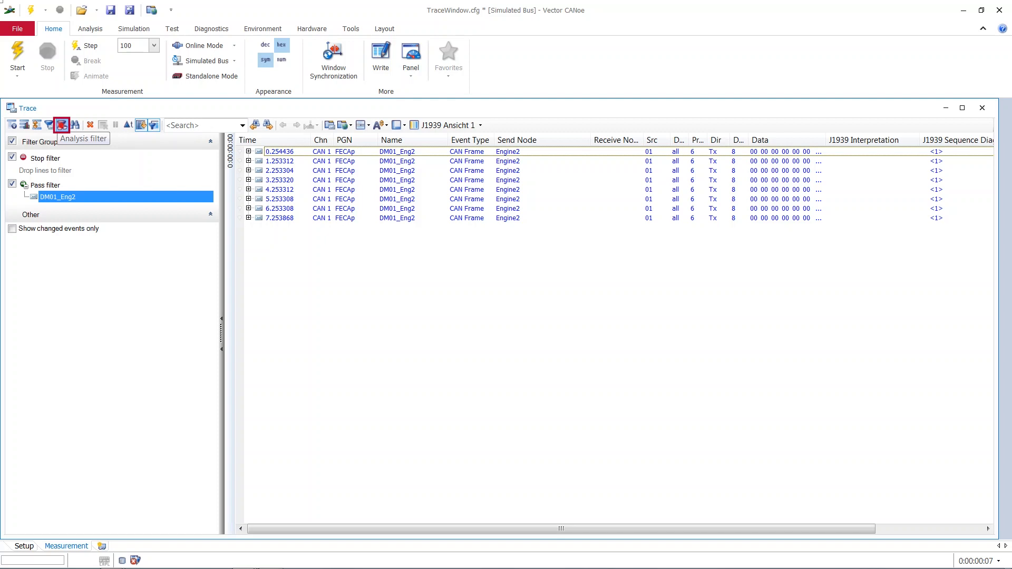